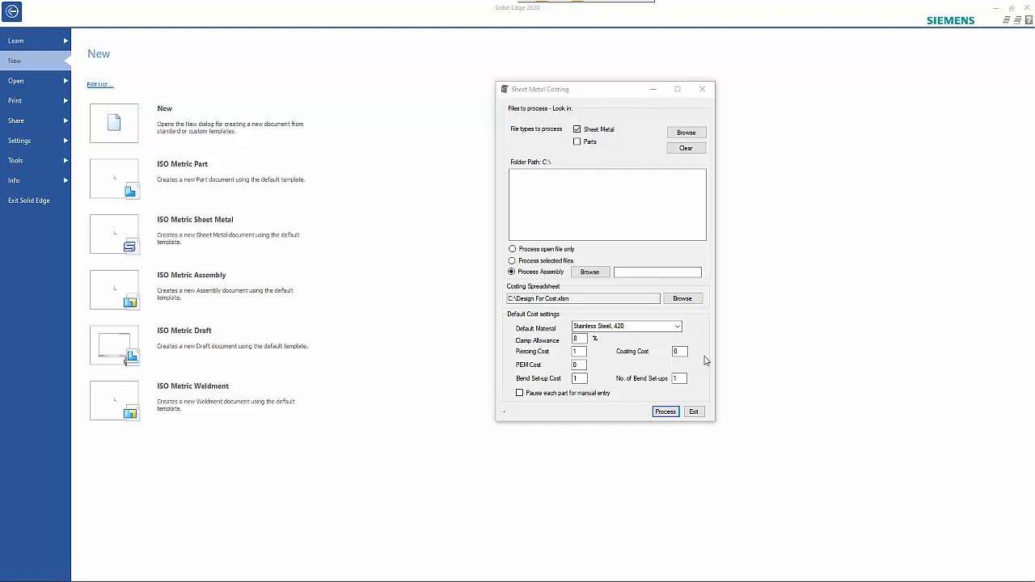
{"action": "mouse_move", "coordinate": [705, 355]}
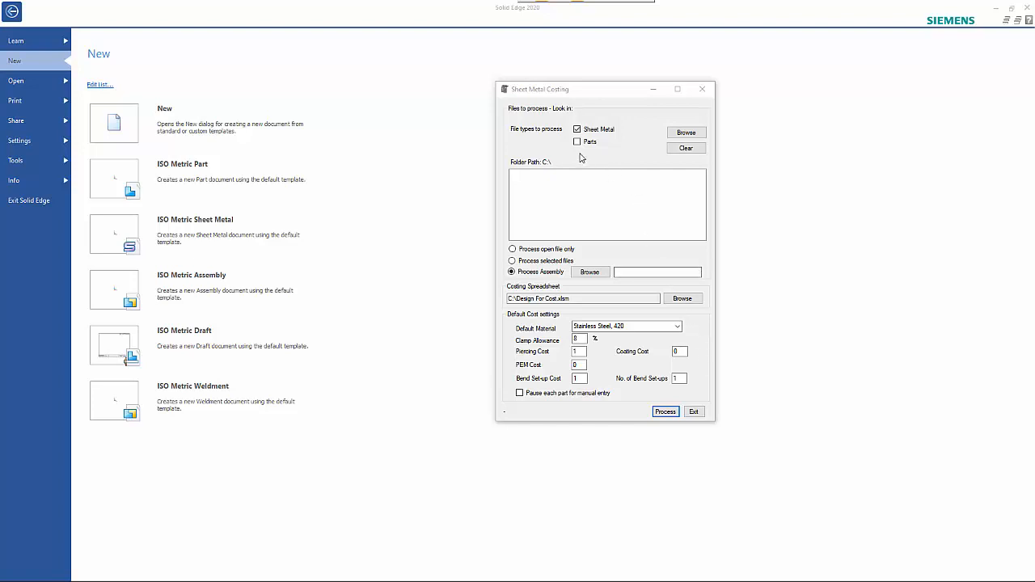
{"action": "mouse_move", "coordinate": [637, 132]}
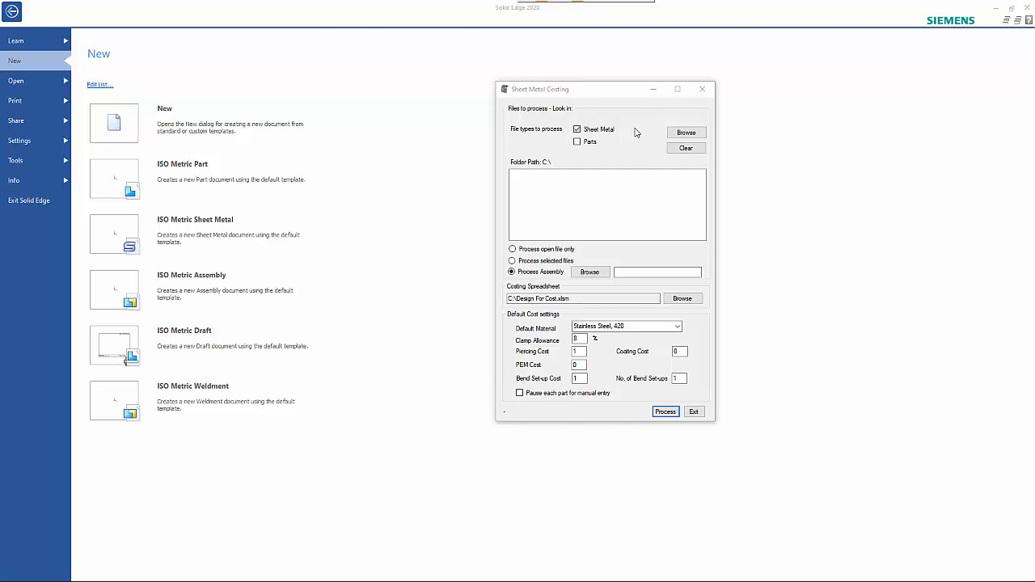
Set the source folder to DATA (D:) > Conceptual_Mechanism > Data > Truck Attachment Frame
{"action": "left_click", "coordinate": [686, 132]}
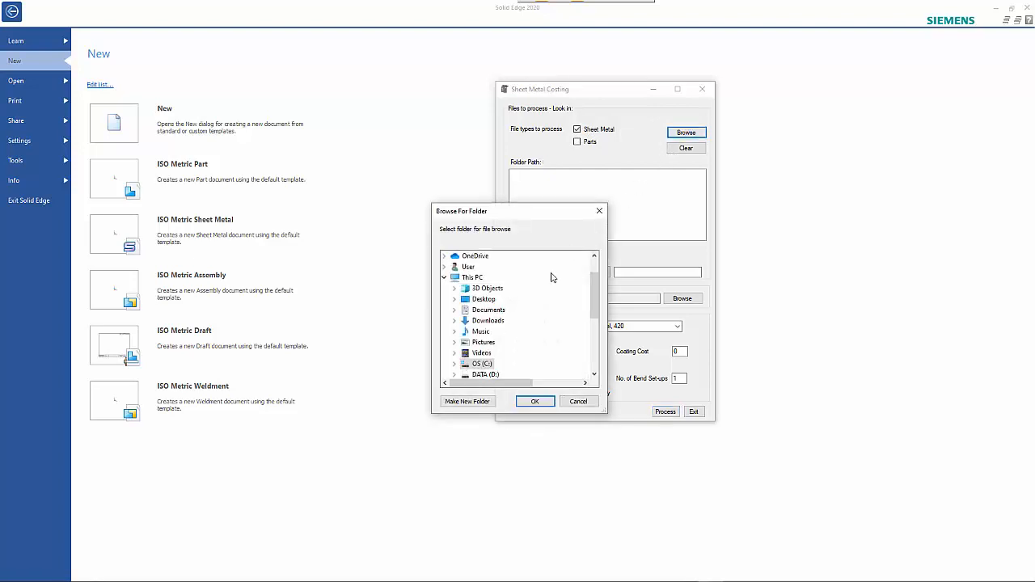
{"action": "left_click", "coordinate": [455, 374]}
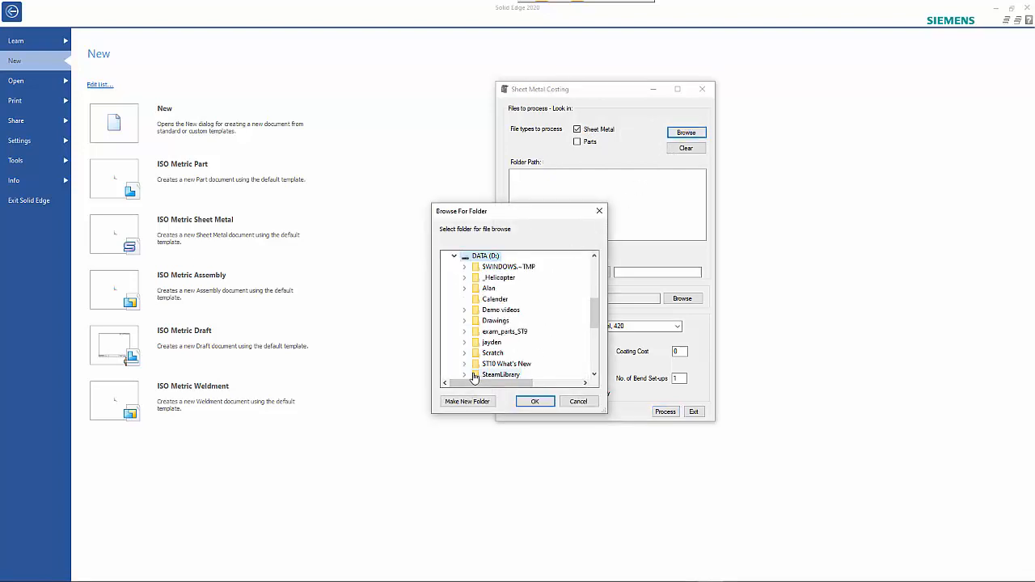
{"action": "mouse_move", "coordinate": [501, 314]}
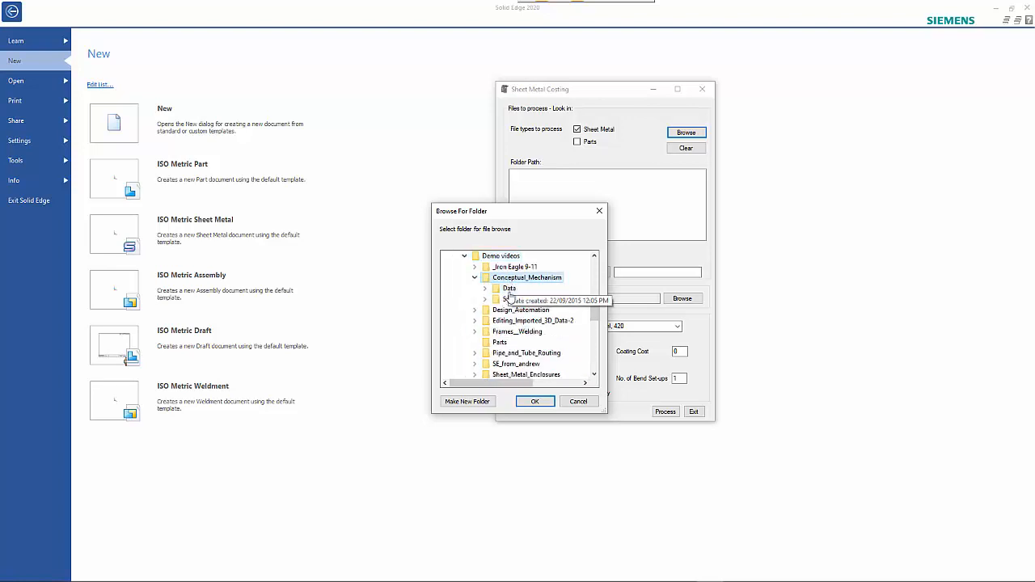
{"action": "left_click", "coordinate": [484, 288]}
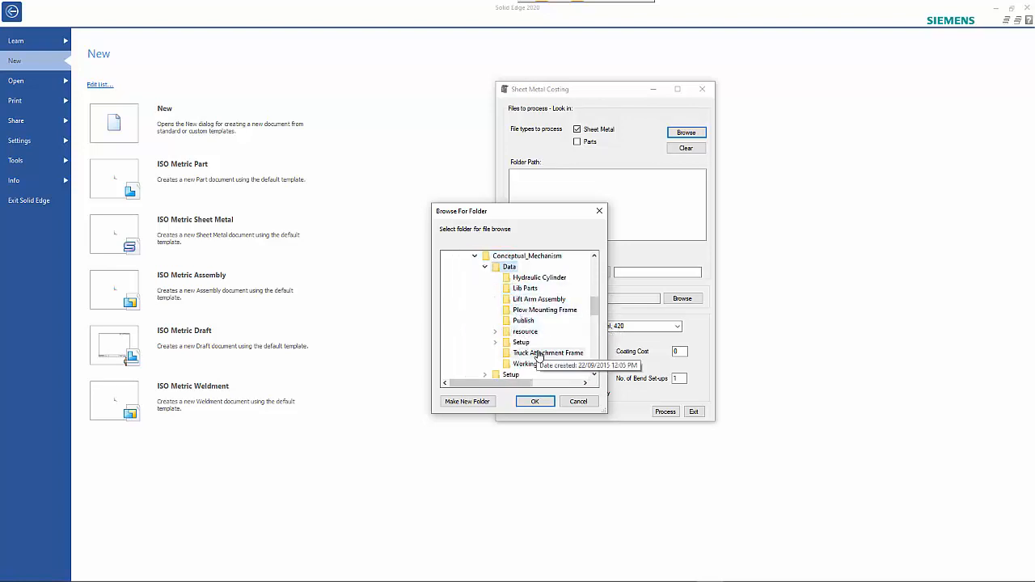
{"action": "left_click", "coordinate": [547, 353]}
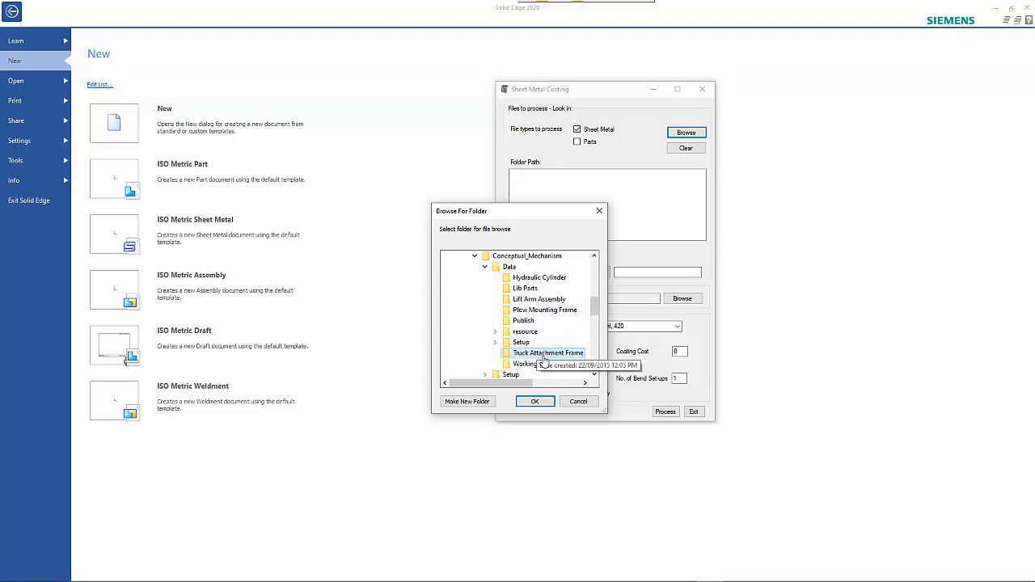
{"action": "left_click", "coordinate": [536, 401]}
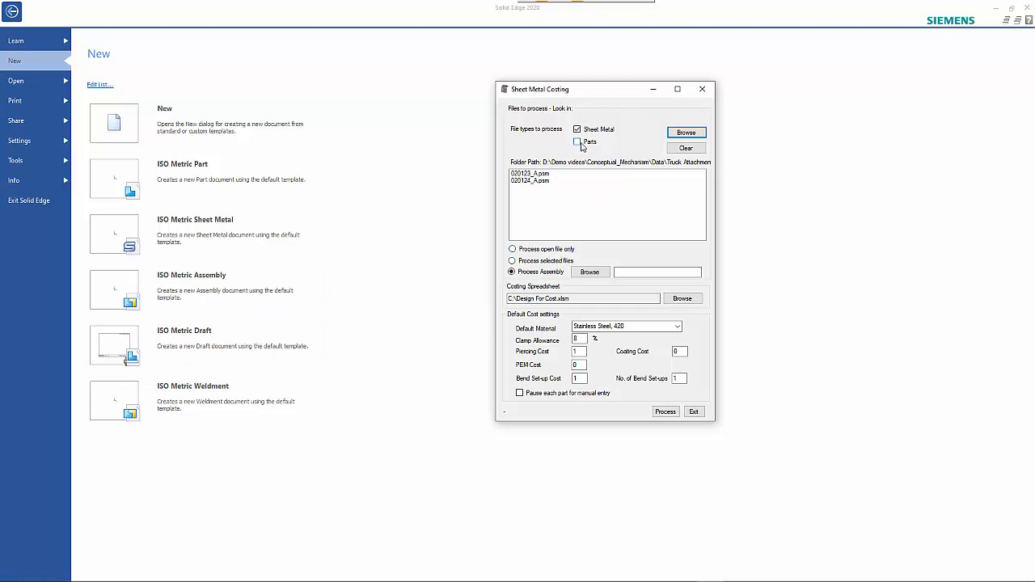
Enable the Parts option so .par part files are listed alongside .psm files
{"action": "left_click", "coordinate": [577, 141]}
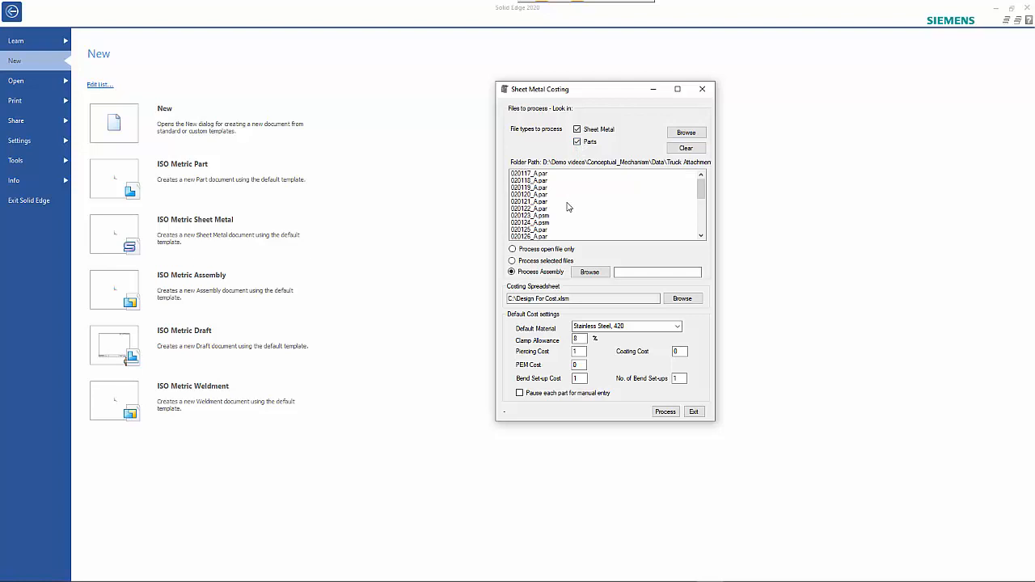
{"action": "left_click", "coordinate": [578, 141]}
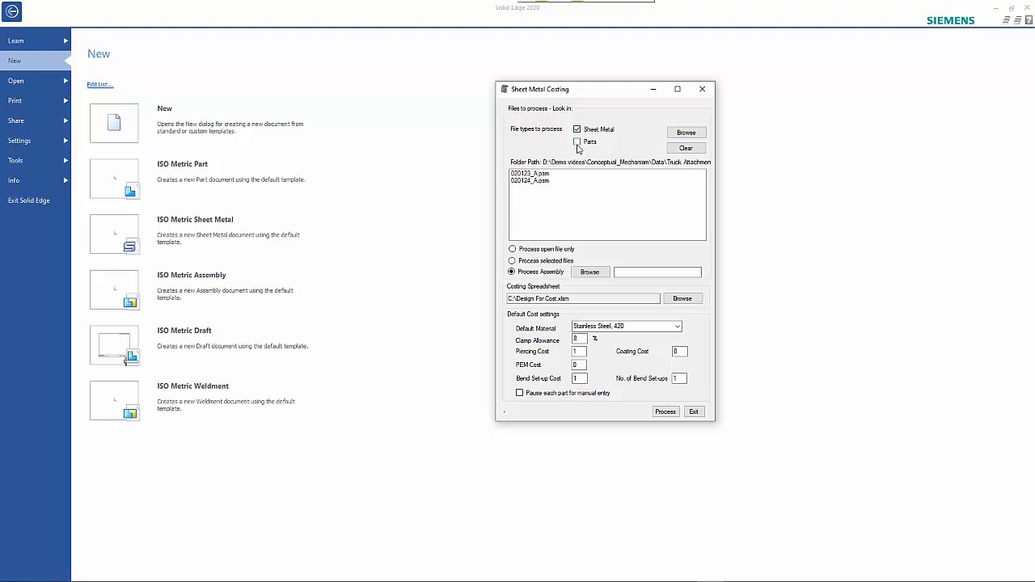
{"action": "left_click", "coordinate": [577, 142]}
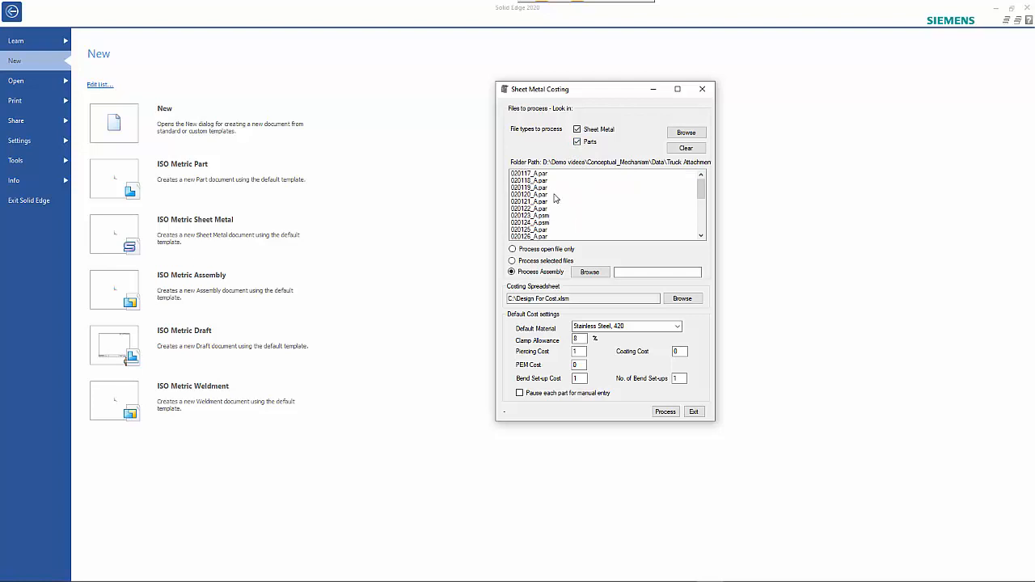
{"action": "mouse_move", "coordinate": [558, 220]}
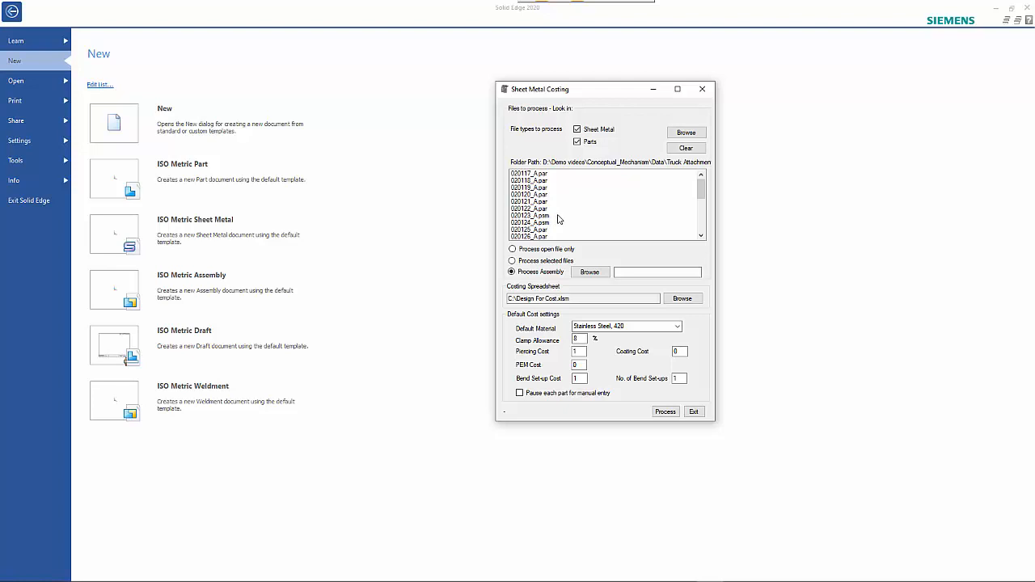
{"action": "mouse_move", "coordinate": [561, 274]}
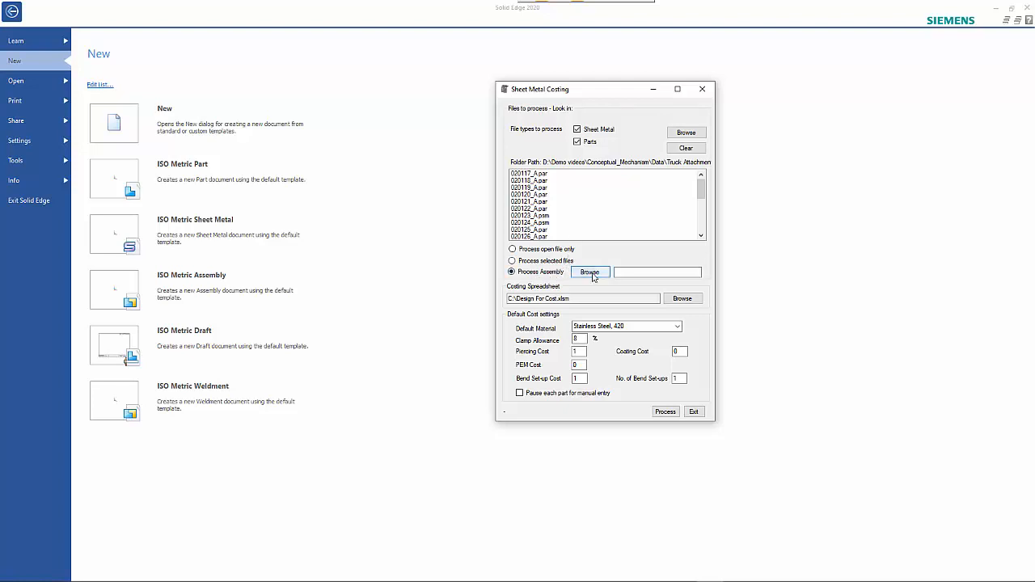
Choose 020141_A.asm as the Process Assembly file
{"action": "left_click", "coordinate": [590, 272]}
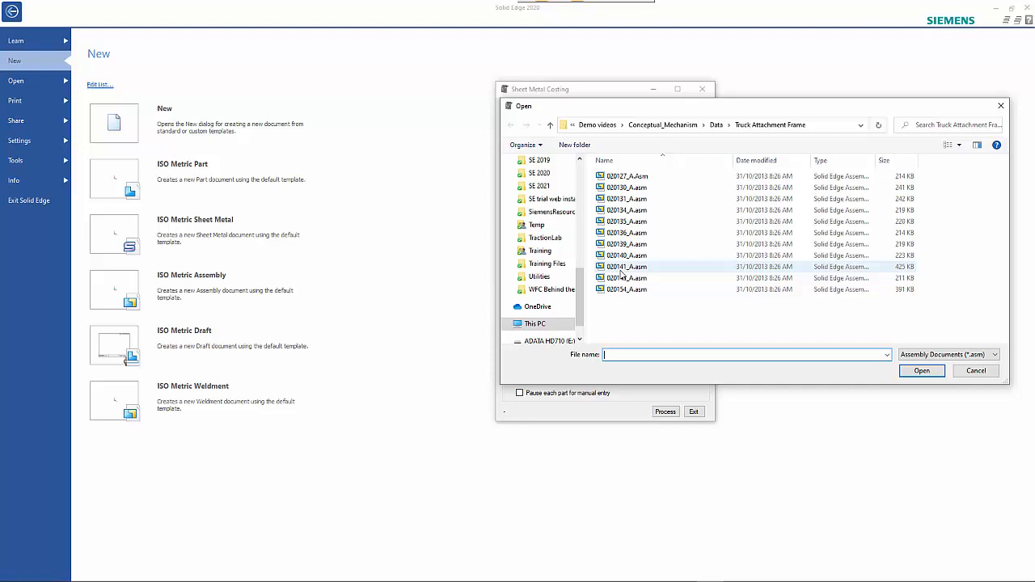
{"action": "left_click", "coordinate": [625, 266]}
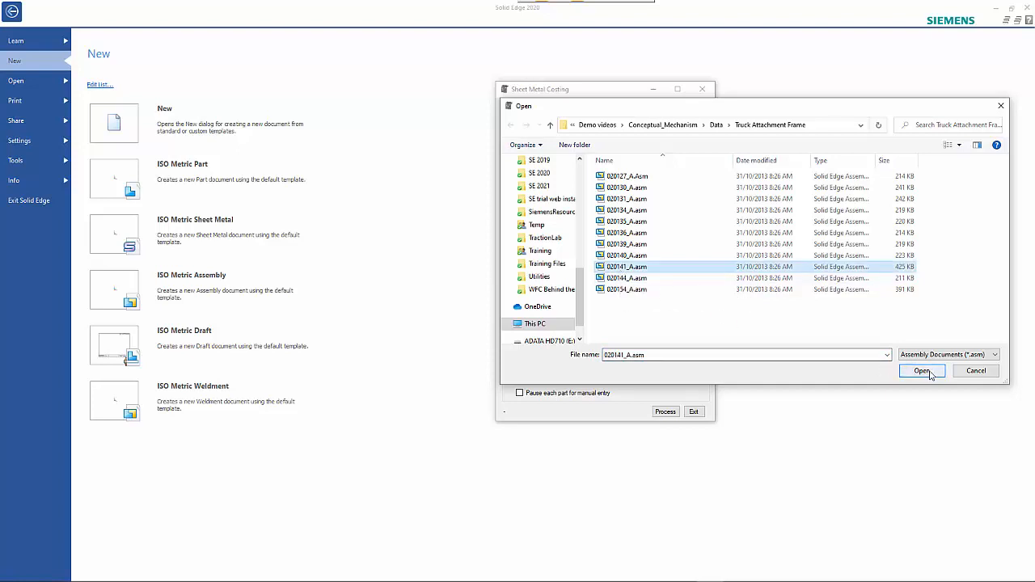
{"action": "left_click", "coordinate": [923, 371]}
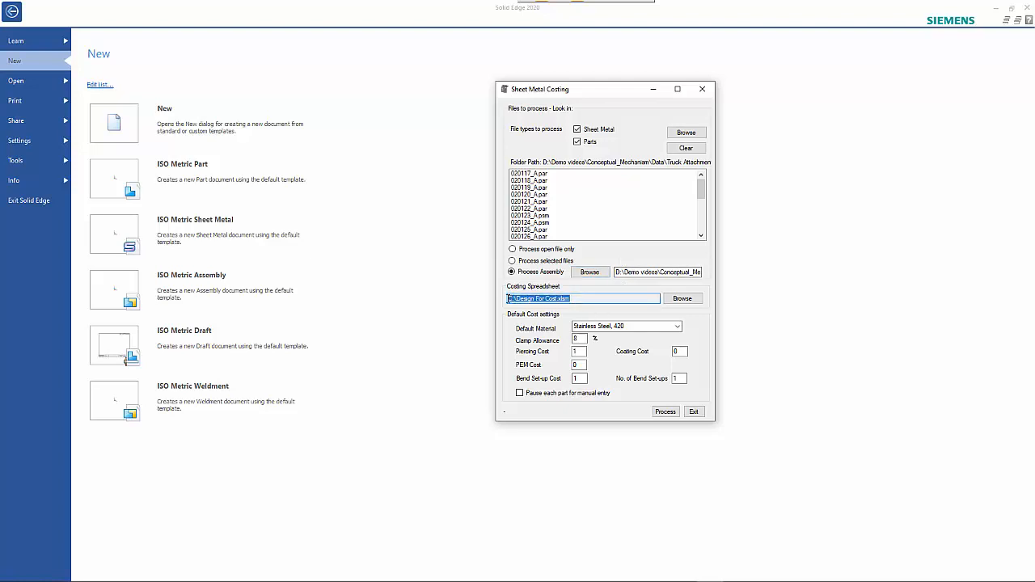
{"action": "mouse_move", "coordinate": [521, 351]}
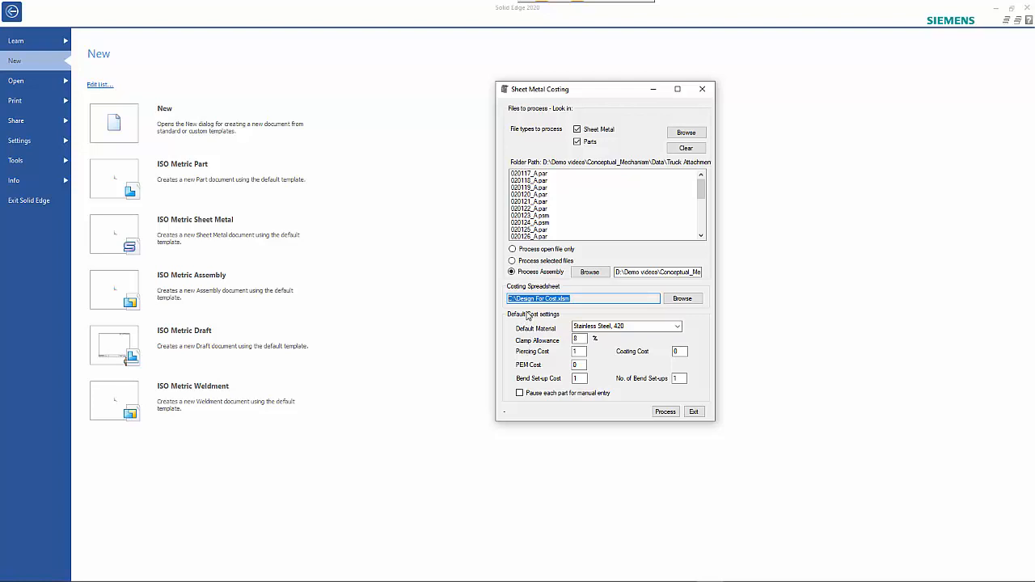
{"action": "mouse_move", "coordinate": [535, 343]}
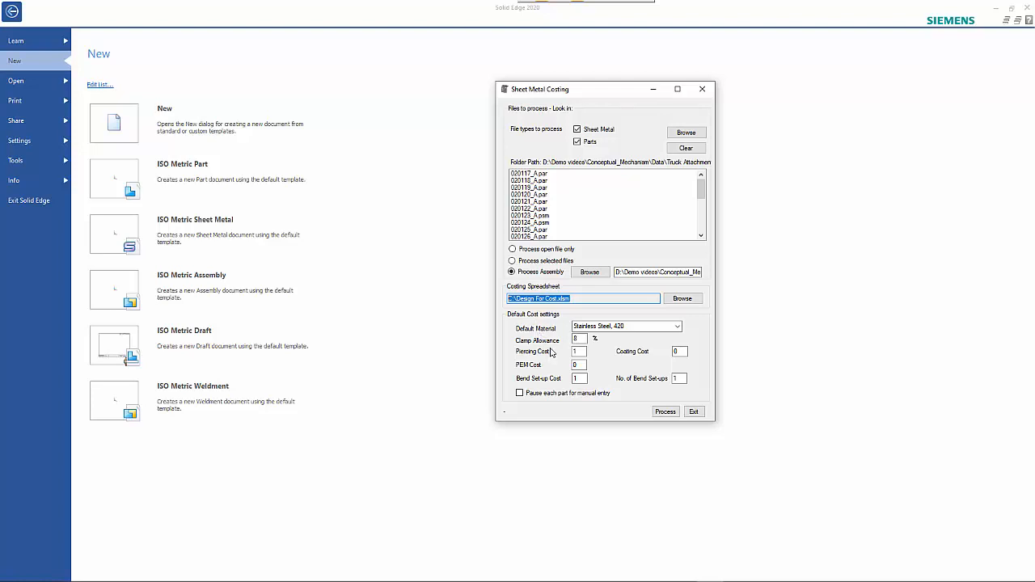
{"action": "mouse_move", "coordinate": [562, 367]}
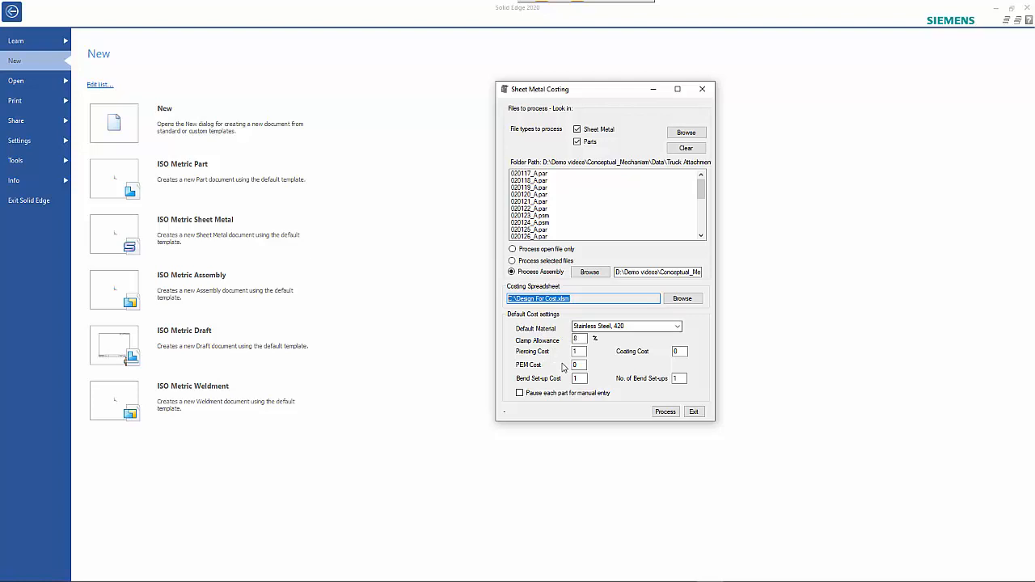
{"action": "mouse_move", "coordinate": [629, 372]}
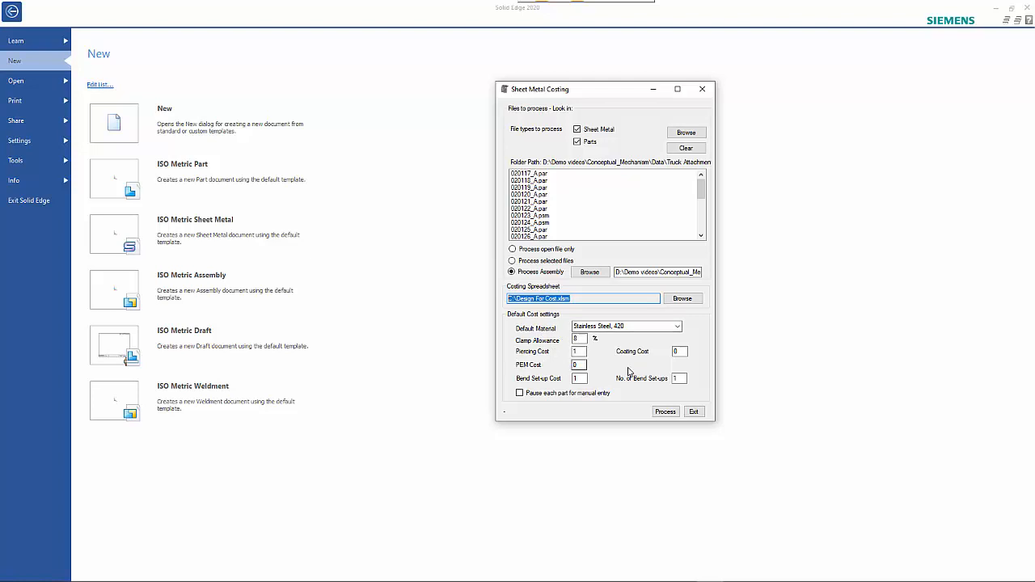
{"action": "mouse_move", "coordinate": [622, 356]}
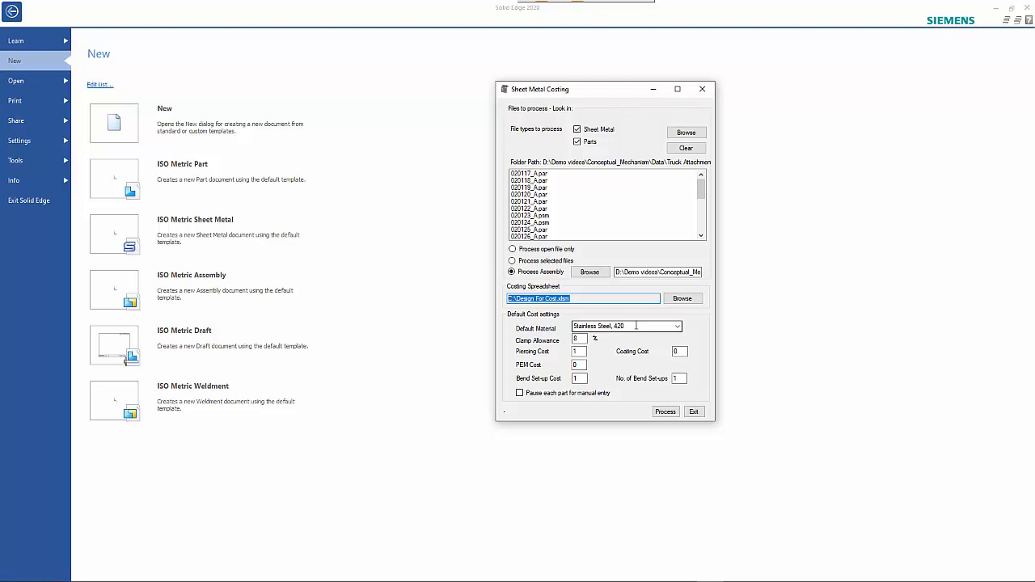
{"action": "mouse_move", "coordinate": [583, 356]}
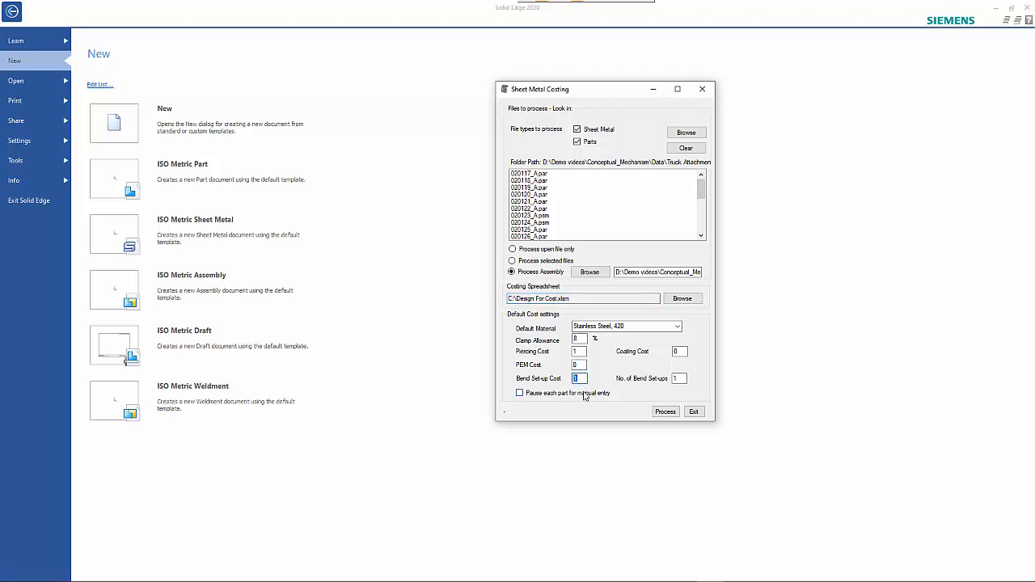
{"action": "mouse_move", "coordinate": [615, 382]}
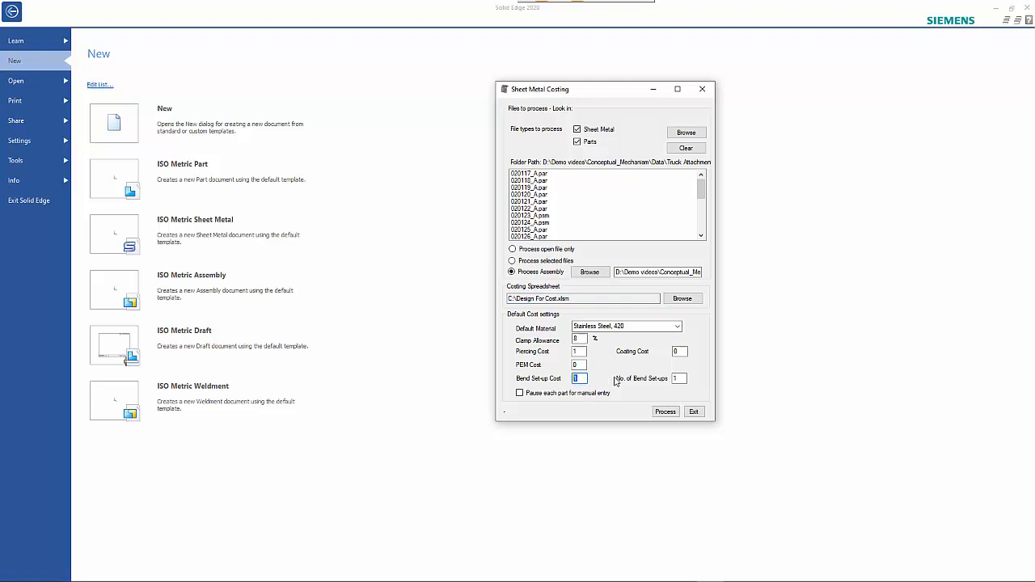
{"action": "mouse_move", "coordinate": [637, 386]}
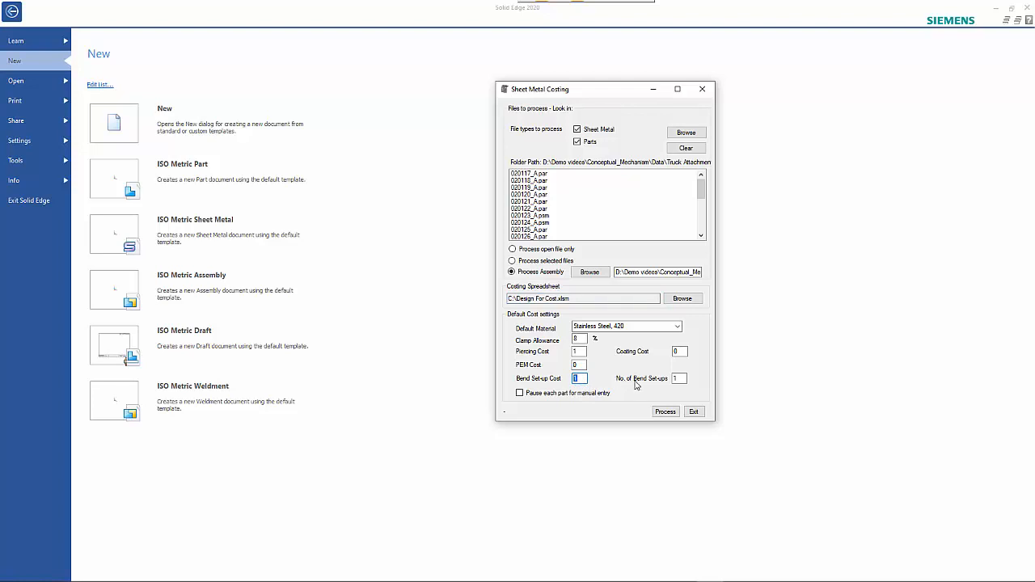
{"action": "mouse_move", "coordinate": [618, 373]}
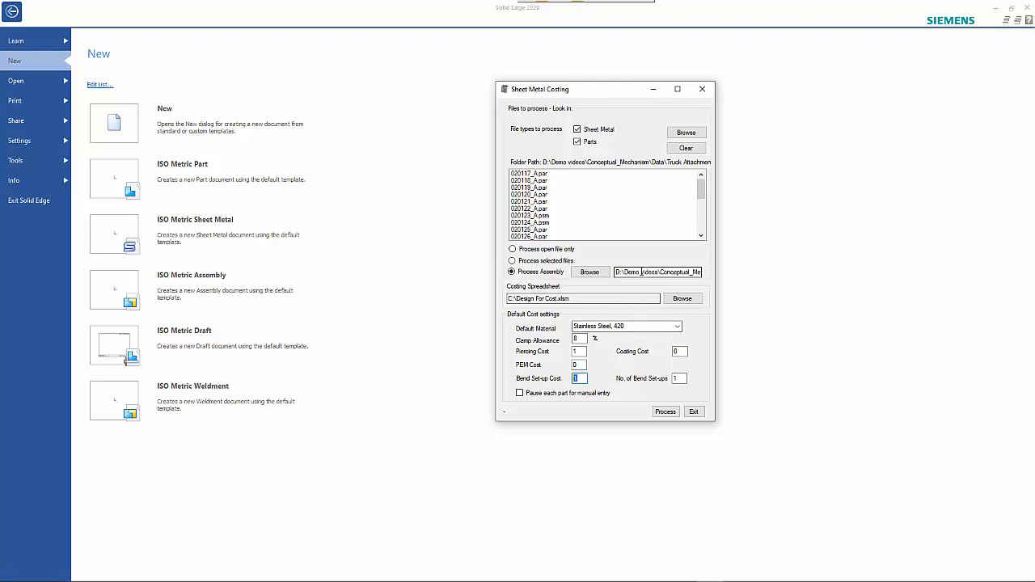
Start the Sheet Metal Costing run while the assembly data loads
{"action": "left_click", "coordinate": [666, 412]}
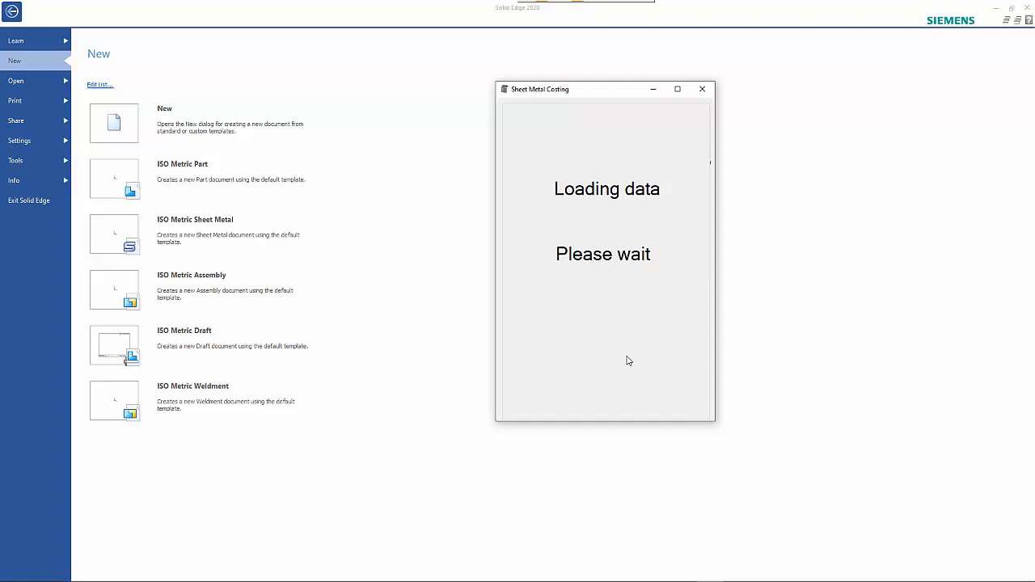
{"action": "mouse_move", "coordinate": [605, 298]}
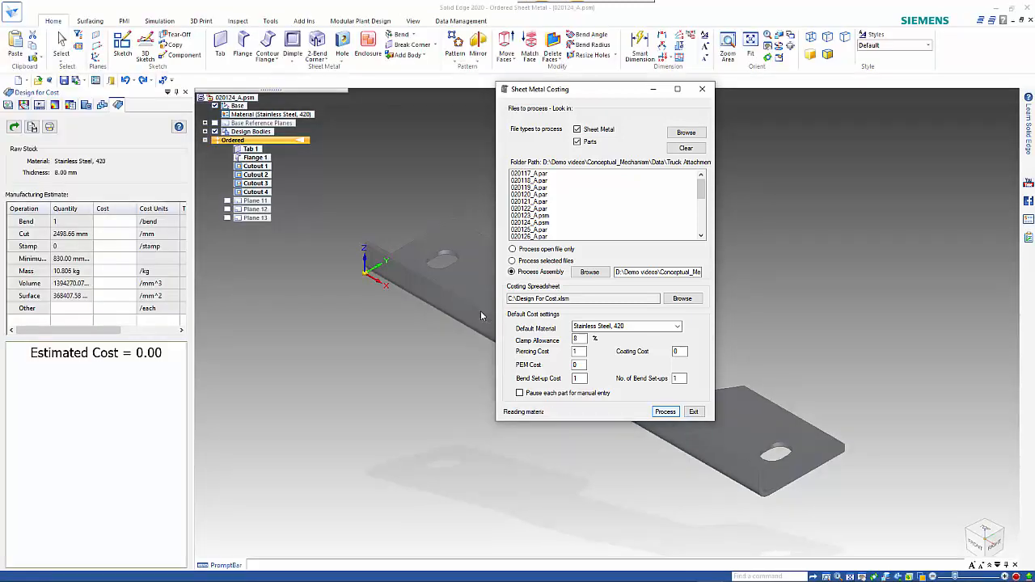
Let the batch open the parts one by one, reading each part's material and thickness
{"action": "left_click", "coordinate": [666, 412]}
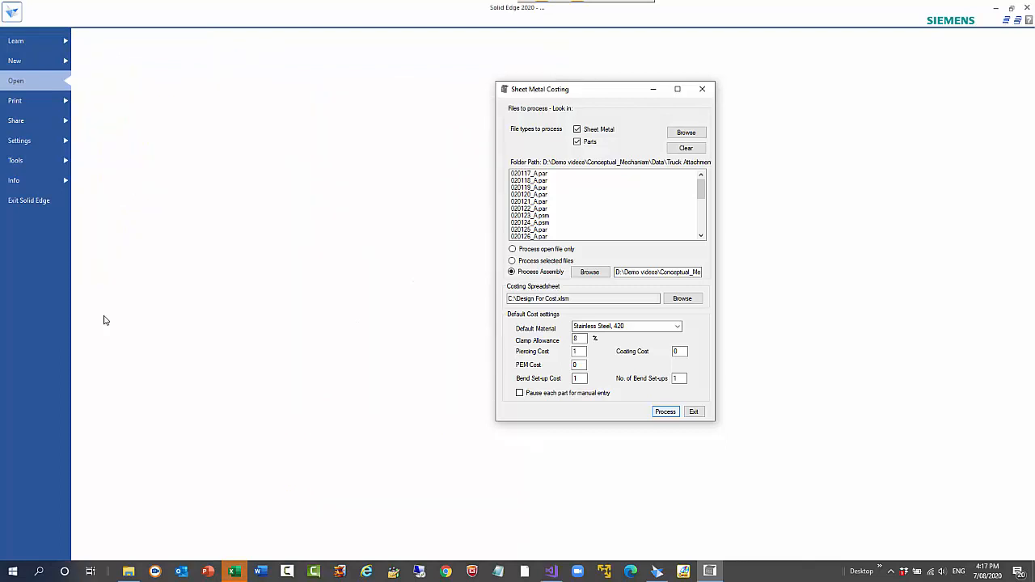
{"action": "left_click", "coordinate": [665, 412]}
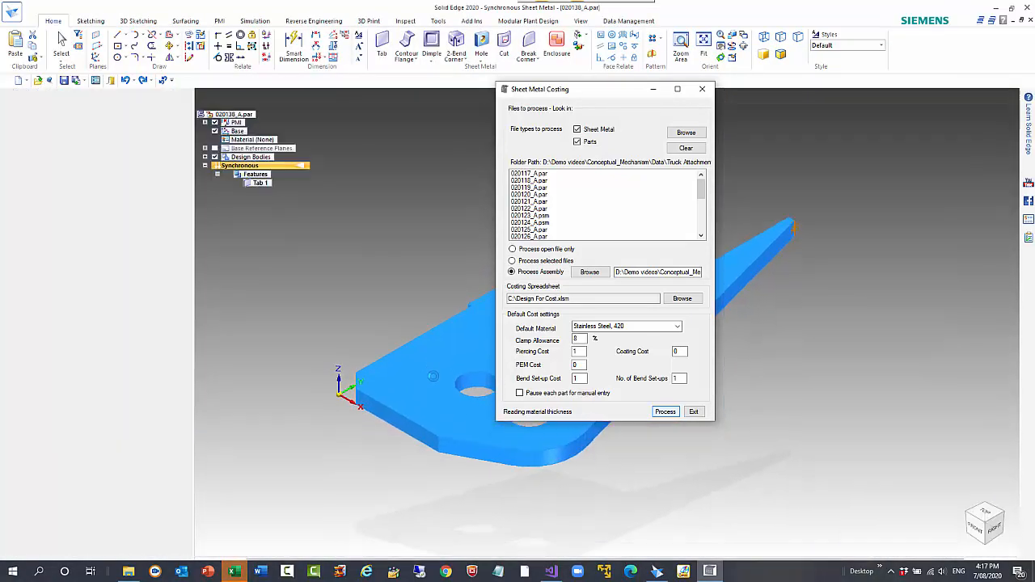
{"action": "left_click", "coordinate": [666, 412]}
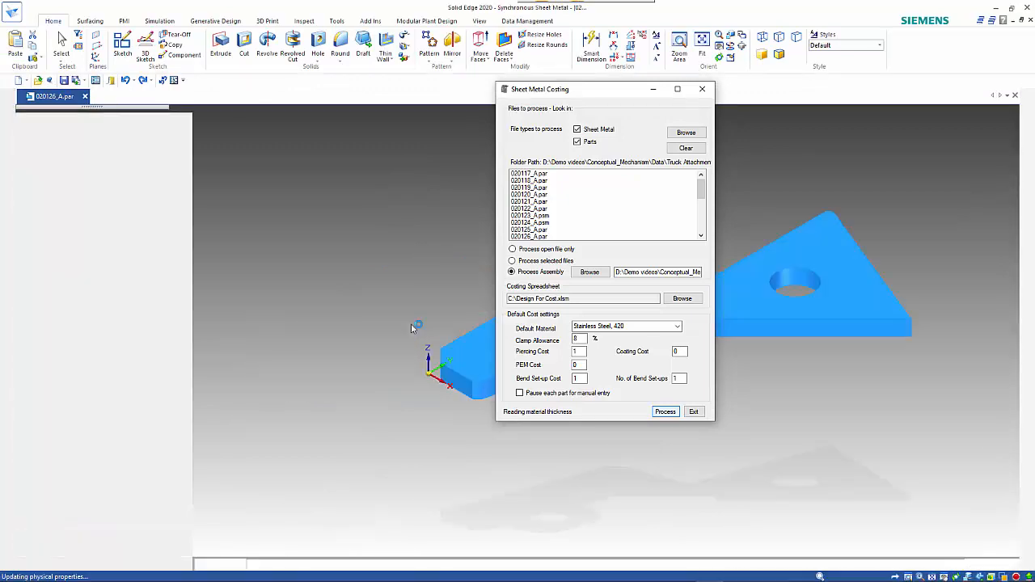
{"action": "left_click", "coordinate": [665, 411]}
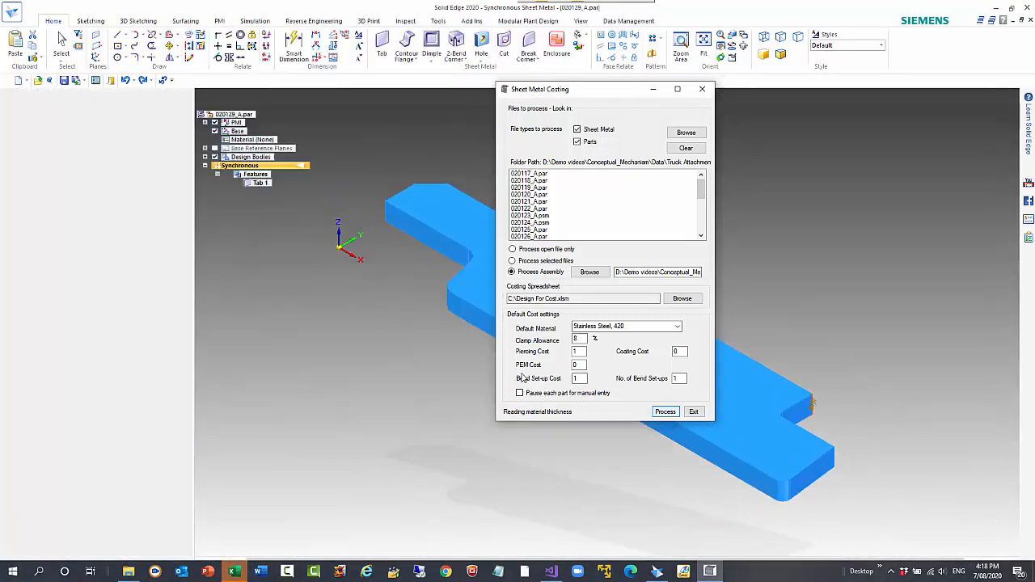
{"action": "left_click", "coordinate": [665, 412]}
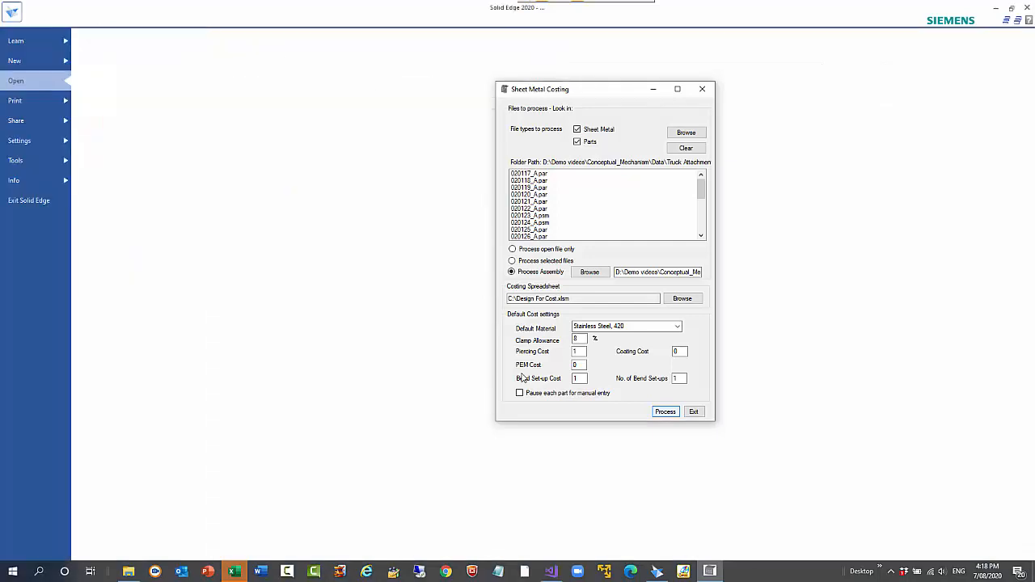
{"action": "left_click", "coordinate": [665, 411]}
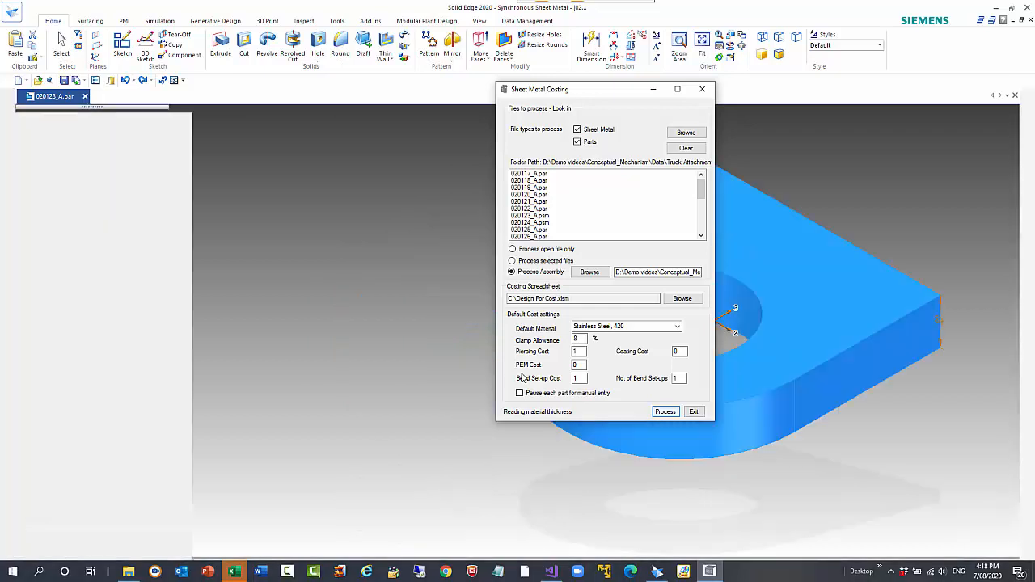
Keep the batch running through the remaining part files until Process complete appears
{"action": "left_click", "coordinate": [664, 411]}
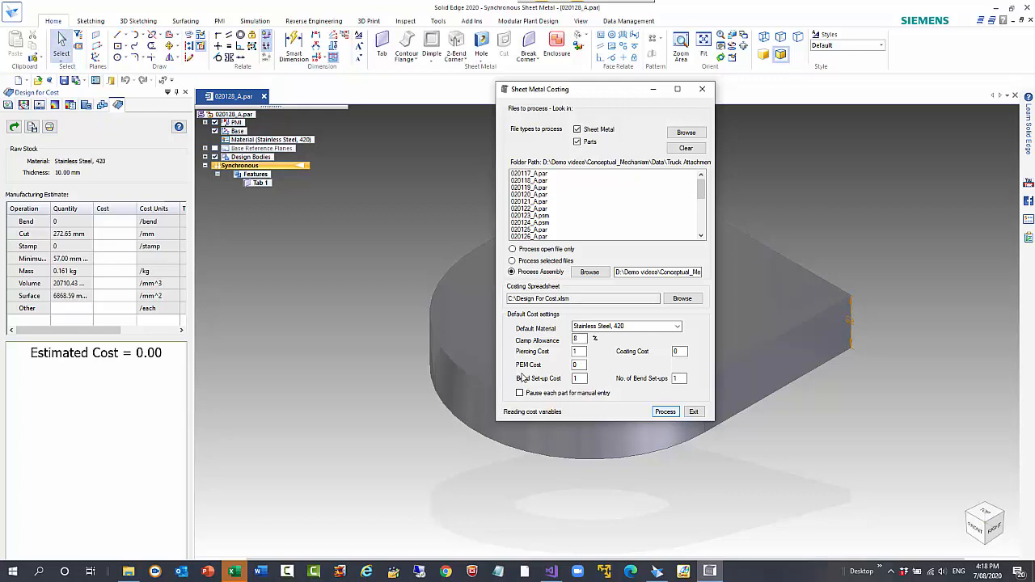
{"action": "left_click", "coordinate": [666, 411]}
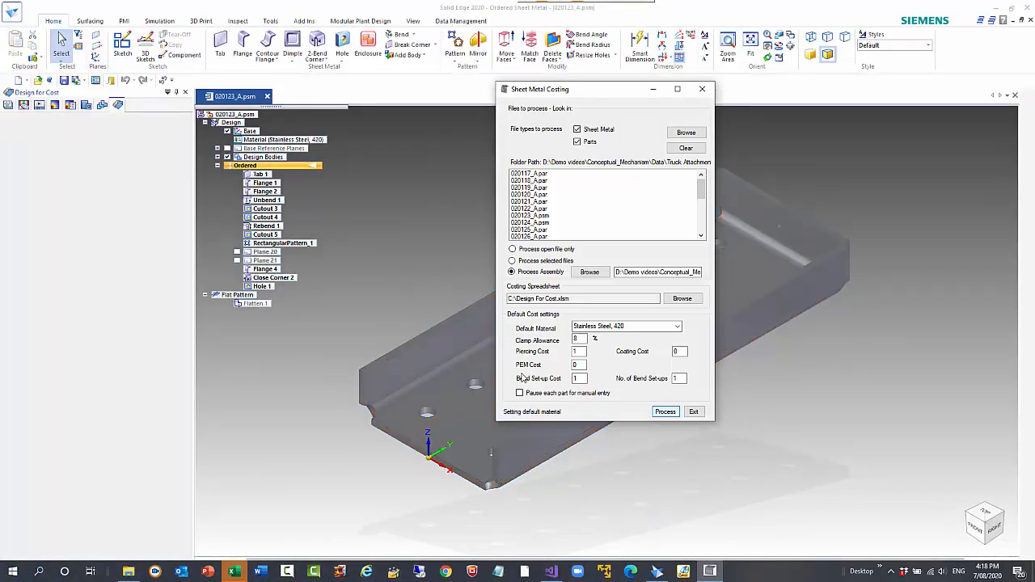
{"action": "left_click", "coordinate": [666, 411]}
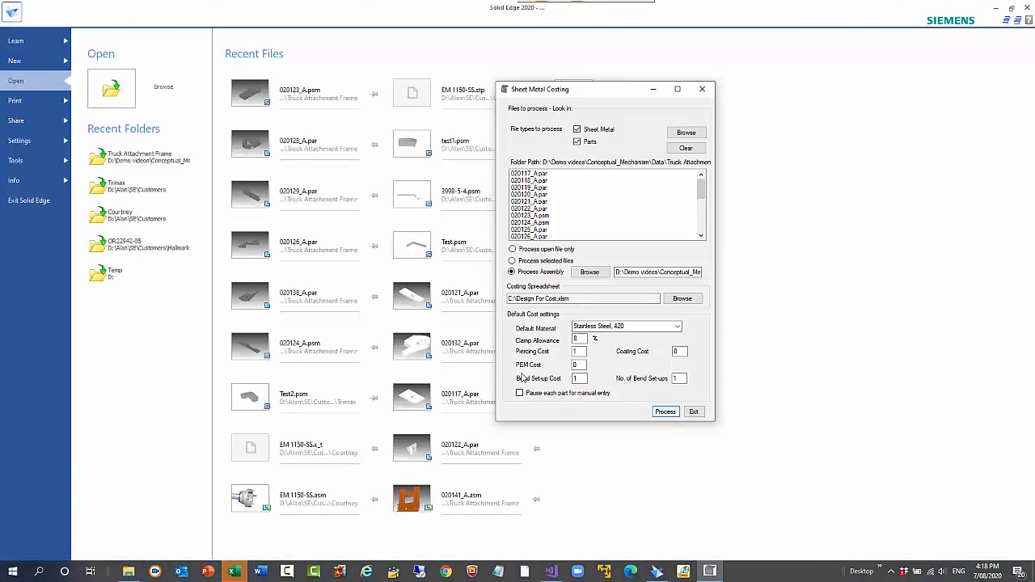
{"action": "left_click", "coordinate": [665, 411]}
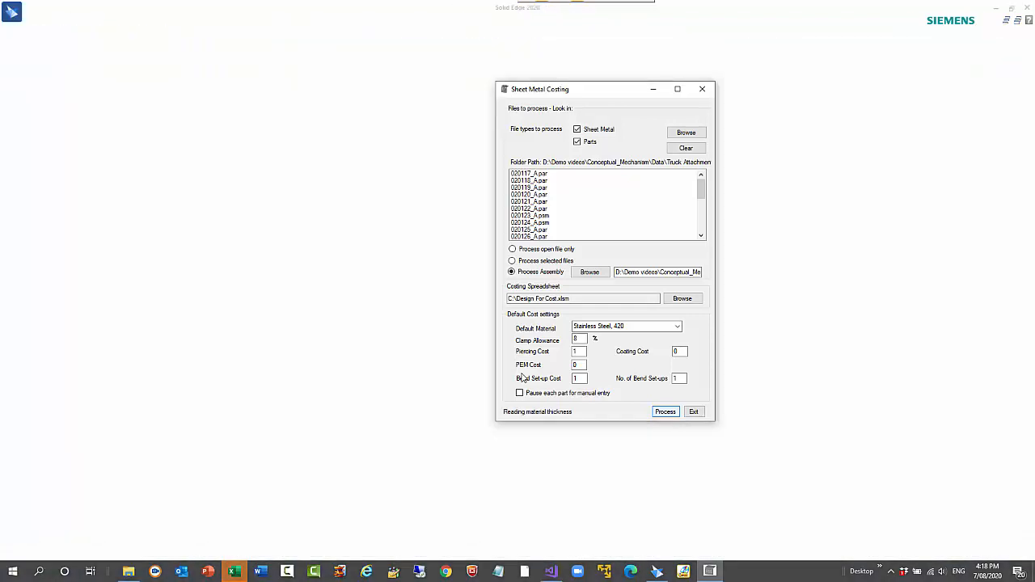
{"action": "left_click", "coordinate": [11, 11]}
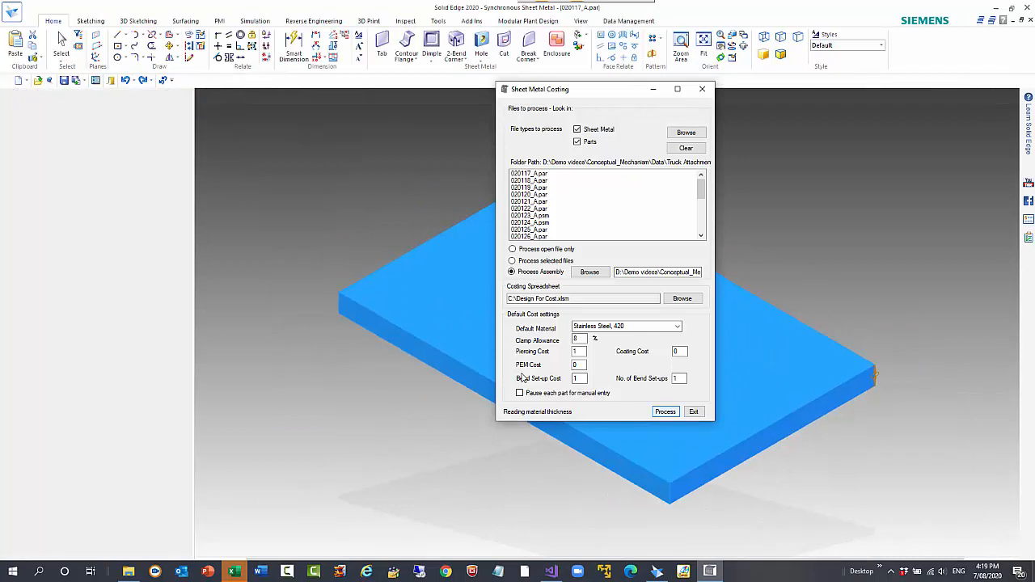
{"action": "left_click", "coordinate": [665, 411]}
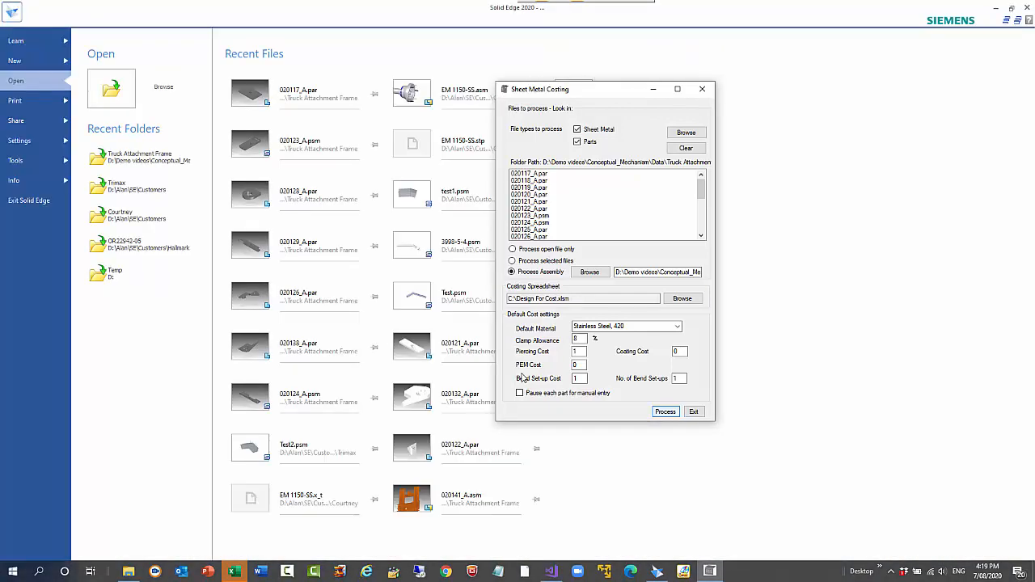
{"action": "left_click", "coordinate": [666, 411]}
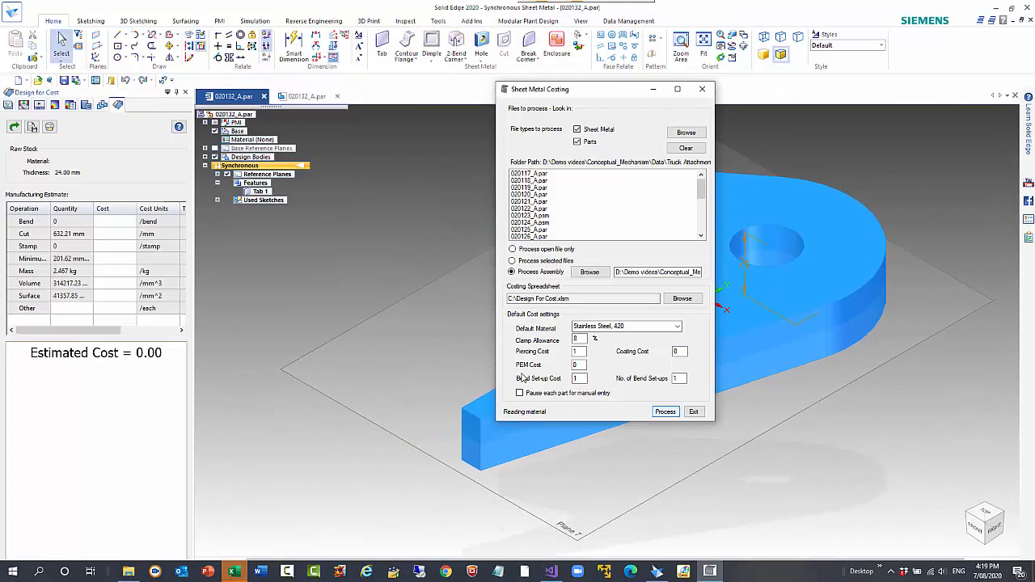
{"action": "left_click", "coordinate": [665, 411]}
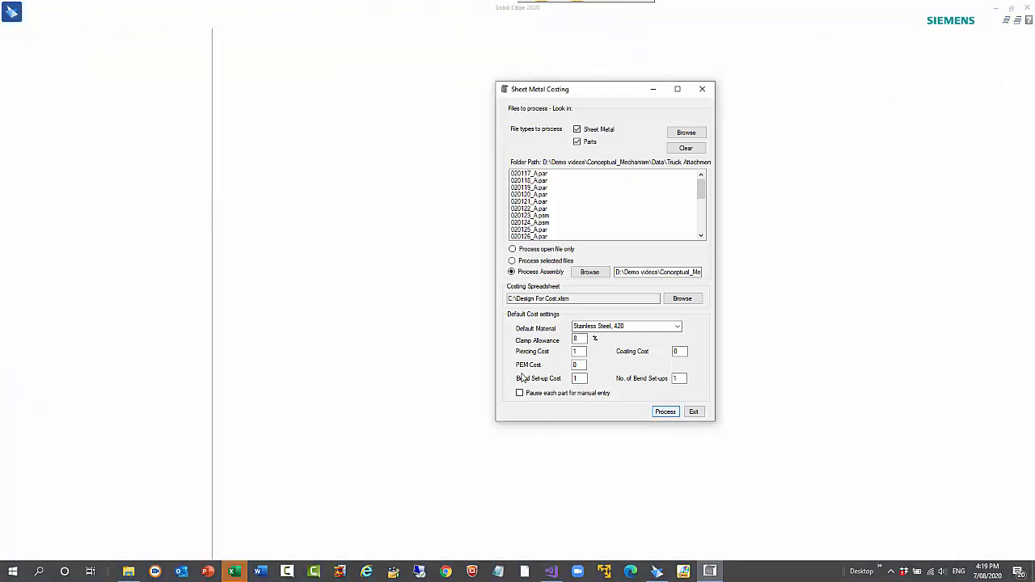
{"action": "left_click", "coordinate": [11, 11]}
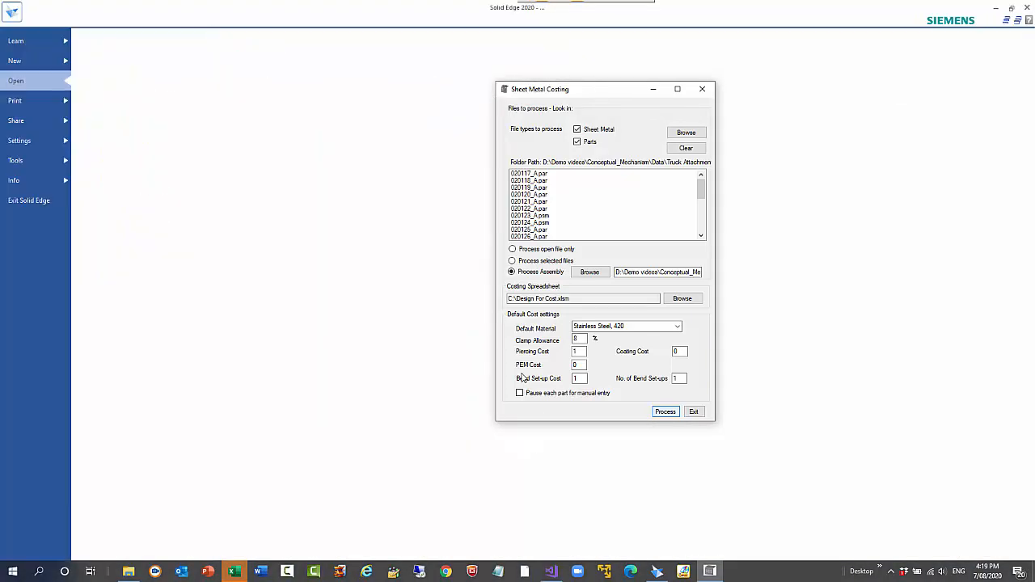
{"action": "left_click", "coordinate": [666, 411]}
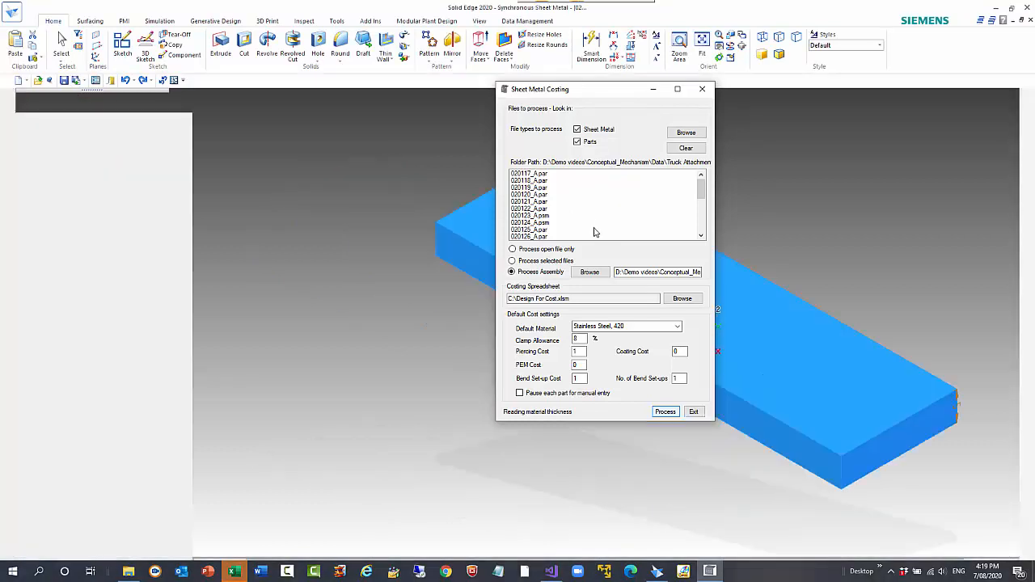
{"action": "left_click", "coordinate": [666, 412]}
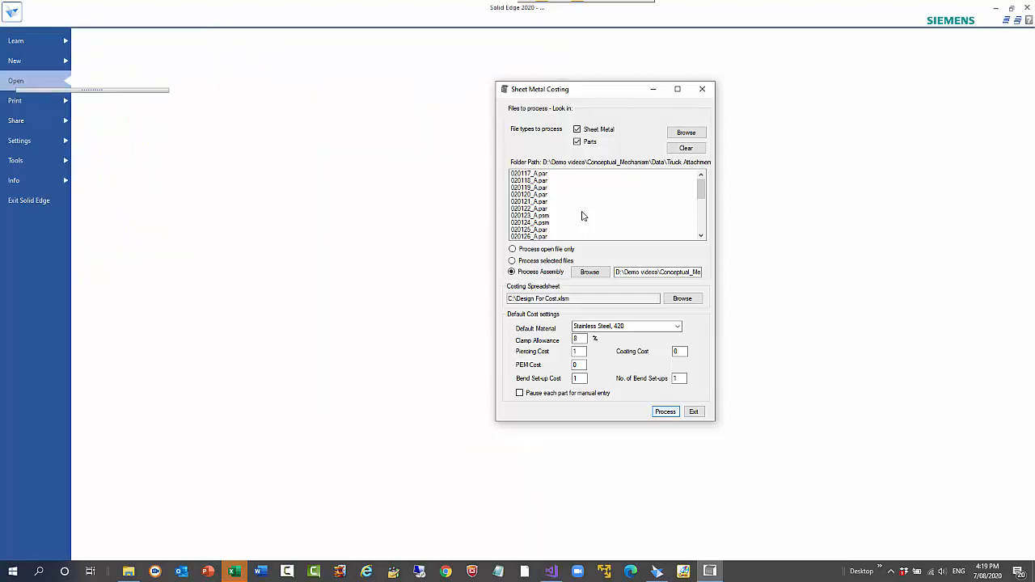
{"action": "left_click", "coordinate": [666, 411]}
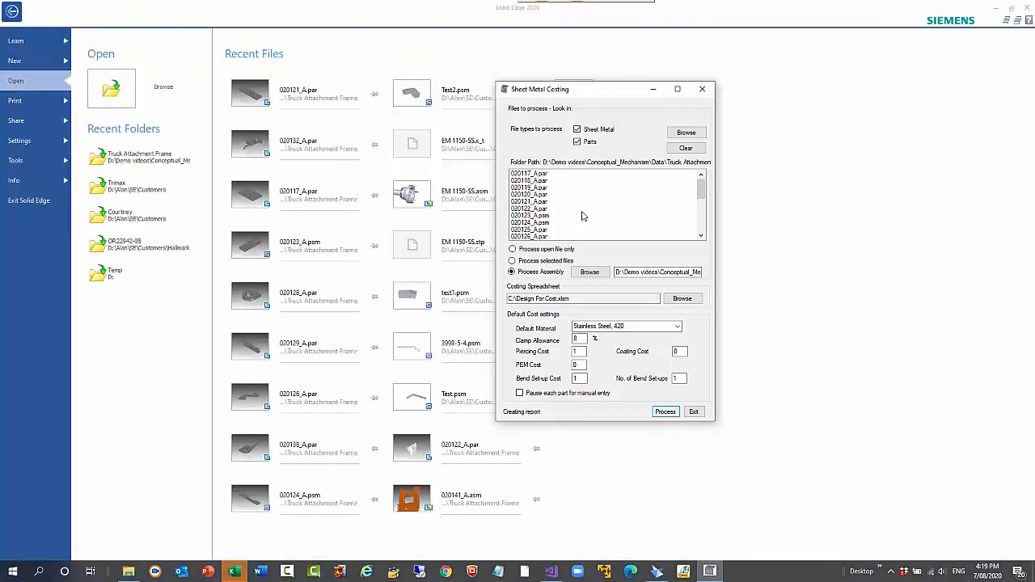
{"action": "left_click", "coordinate": [665, 411]}
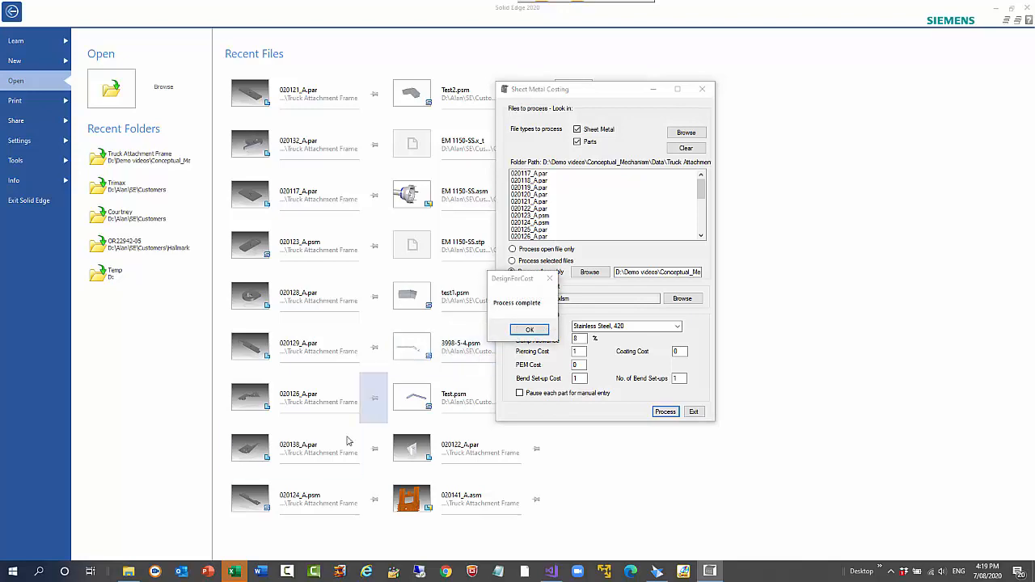
Dismiss the completion message and check the first part's material and file path
{"action": "left_click", "coordinate": [530, 329]}
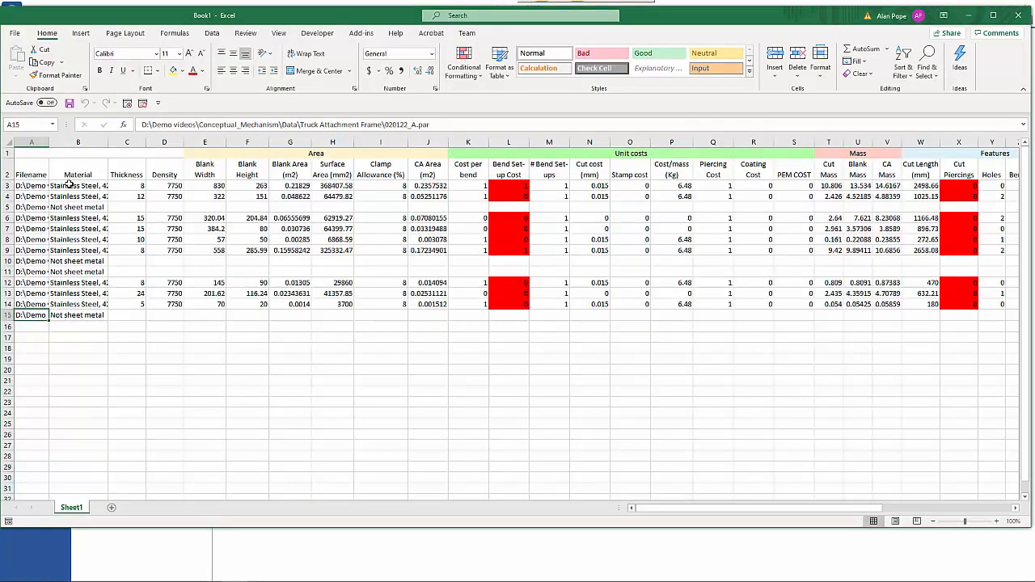
{"action": "left_click", "coordinate": [78, 186]}
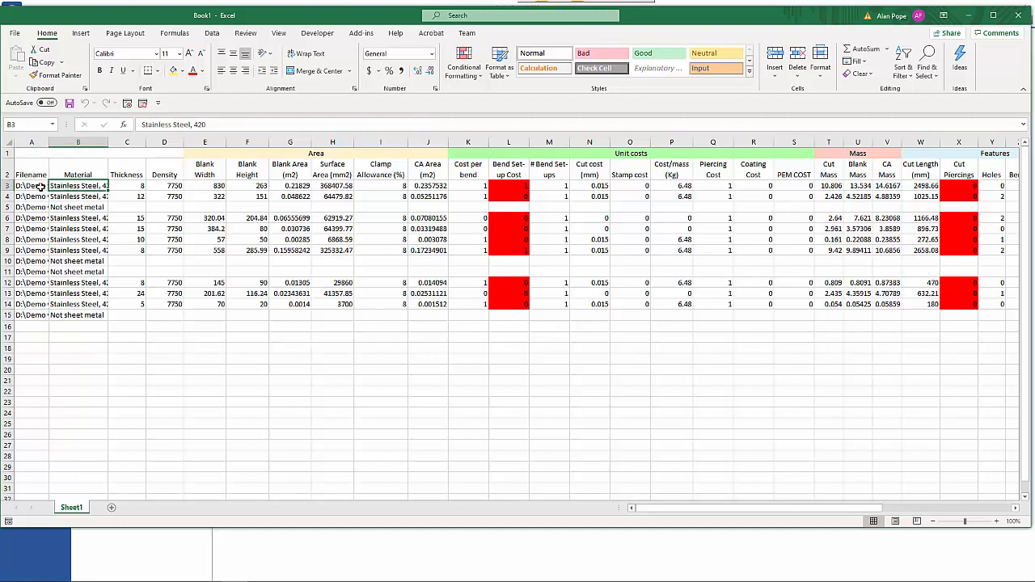
{"action": "left_click", "coordinate": [31, 184]}
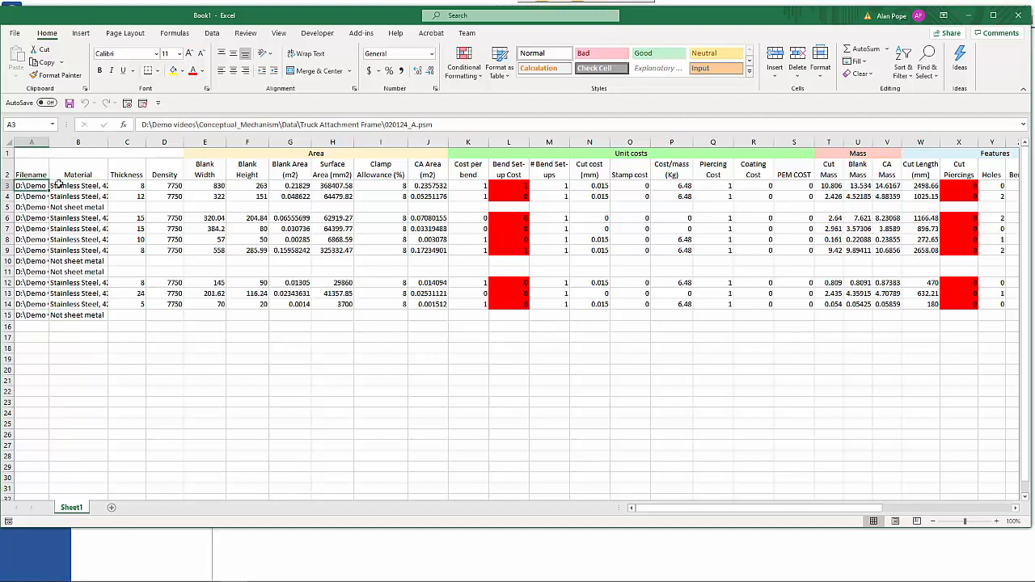
{"action": "left_click", "coordinate": [77, 185]}
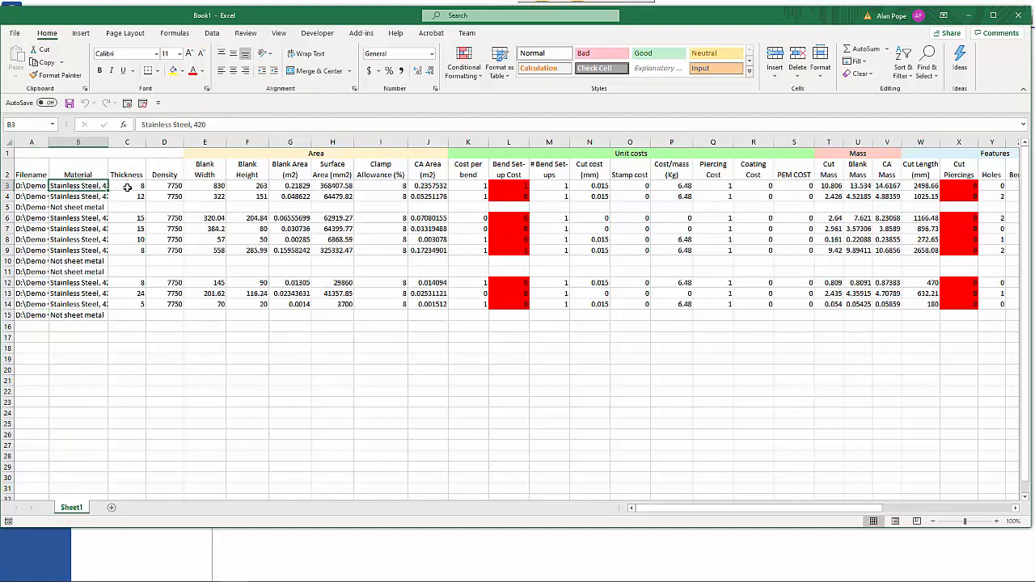
Inspect row 5's Not sheet metal part and select all Piercing Cost values
{"action": "left_click", "coordinate": [77, 207]}
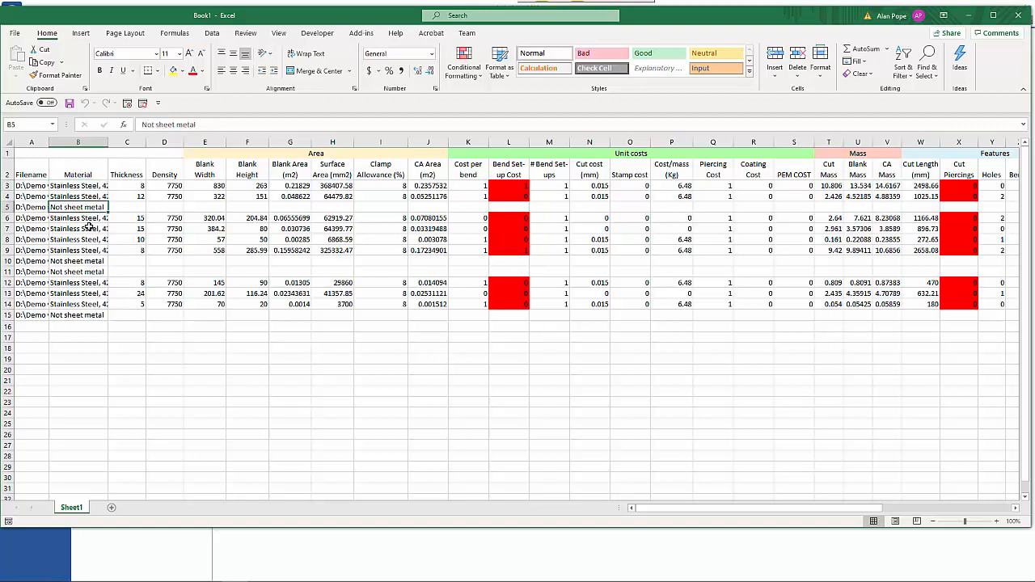
{"action": "left_click", "coordinate": [33, 207]}
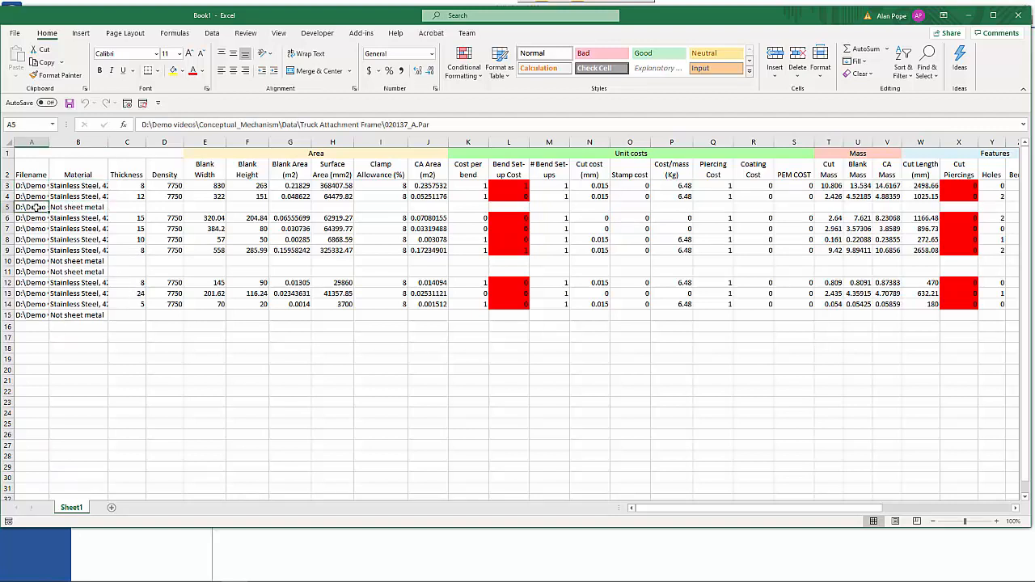
{"action": "left_click", "coordinate": [77, 206]}
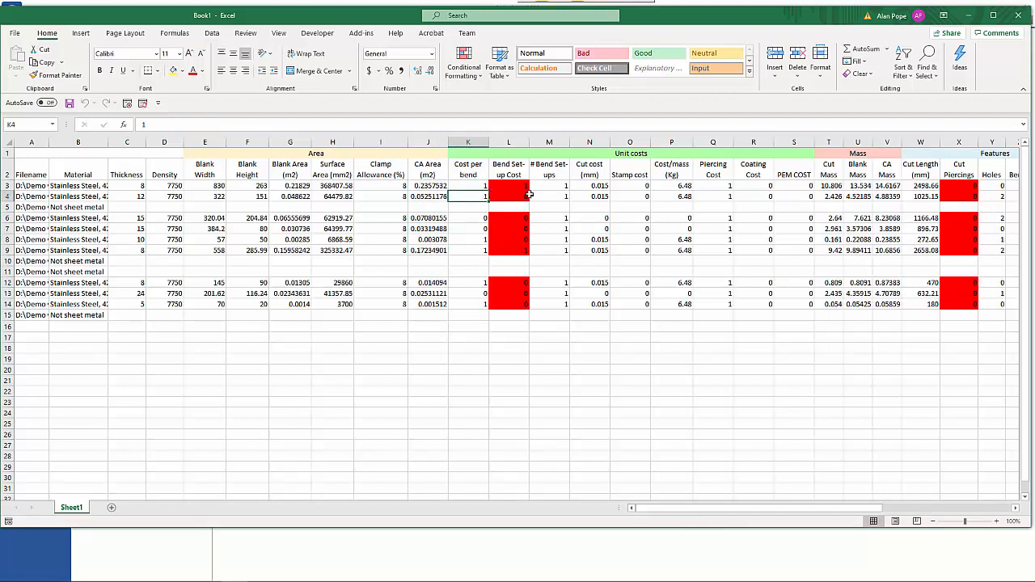
{"action": "mouse_move", "coordinate": [570, 248]}
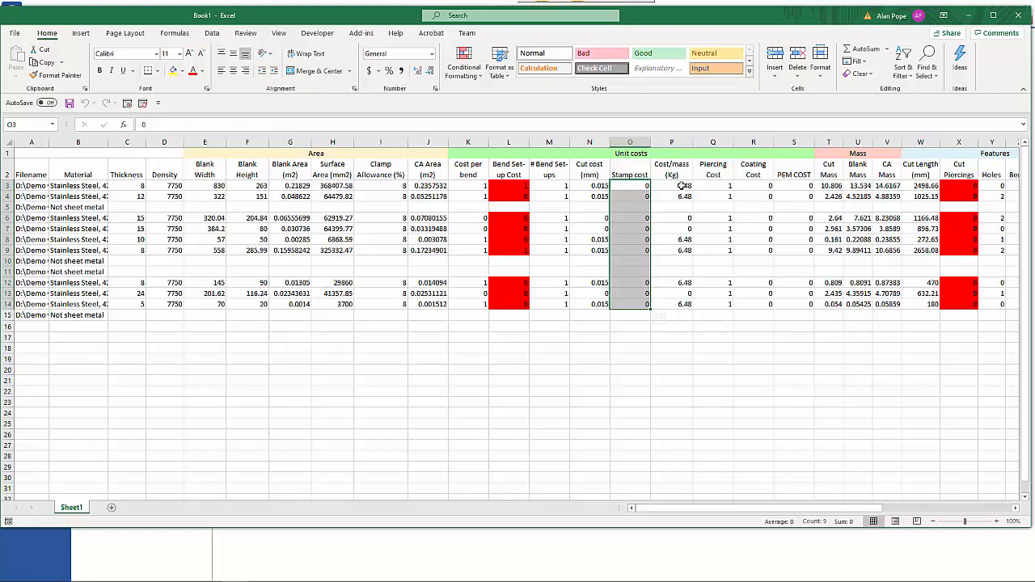
{"action": "left_click_drag", "start_coordinate": [671, 186], "coordinate": [672, 294]}
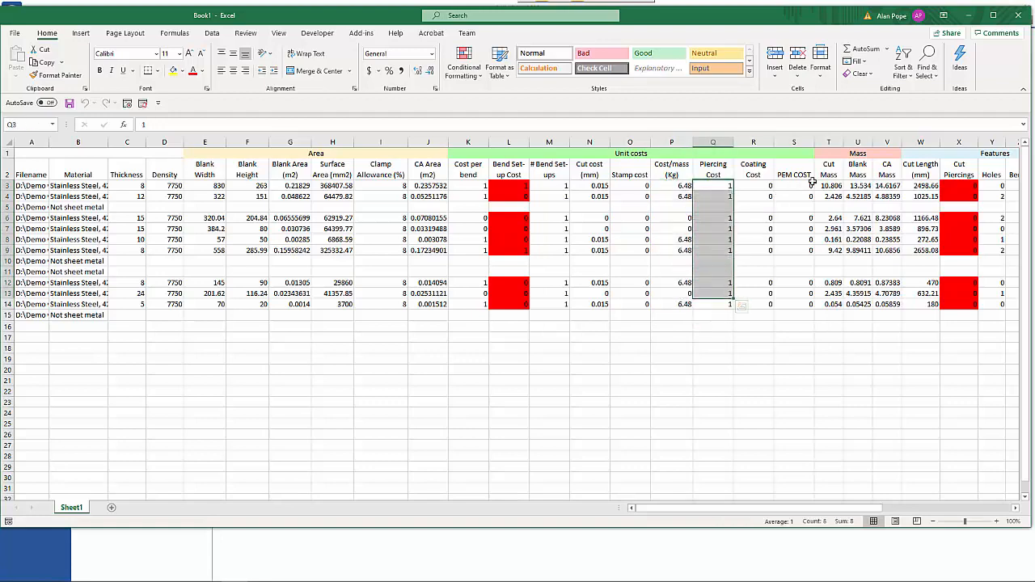
{"action": "mouse_move", "coordinate": [756, 428]}
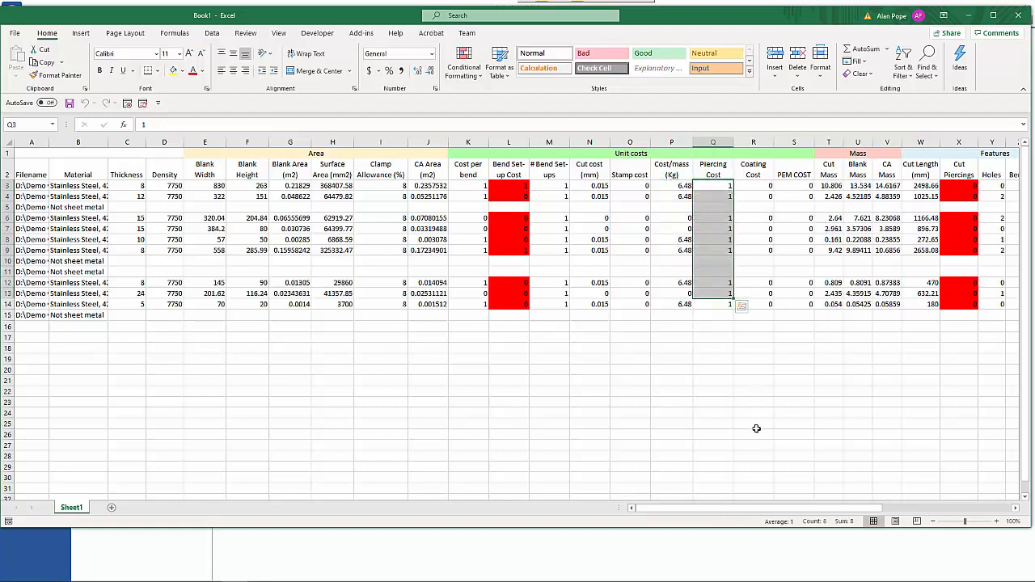
Scroll right to columns AB–AK and check the # PEM counts for the first two parts
{"action": "scroll", "scroll_direction": "right", "scroll_amount": 3}
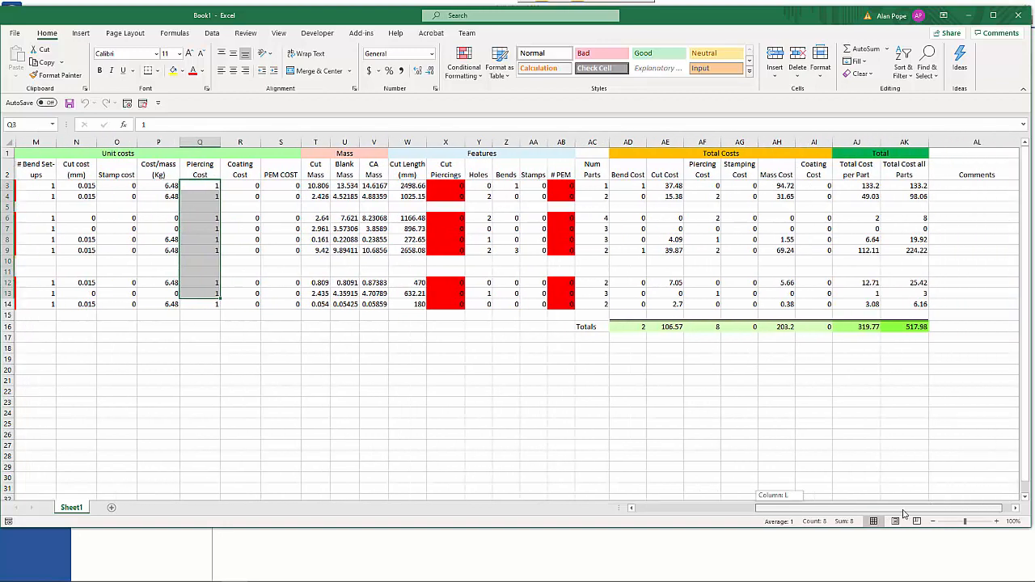
{"action": "scroll", "scroll_direction": "right", "scroll_amount": 3}
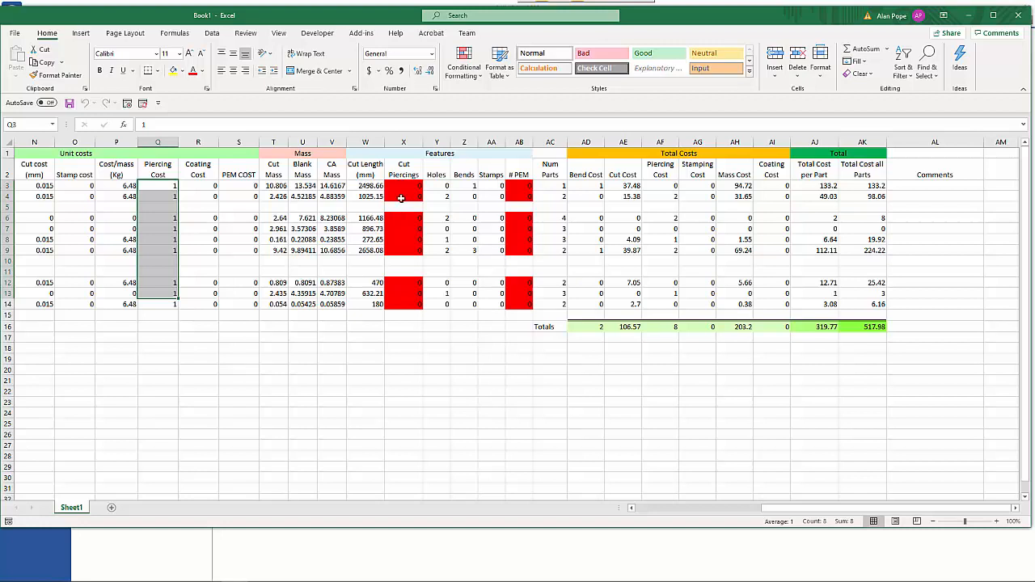
{"action": "mouse_move", "coordinate": [525, 282]}
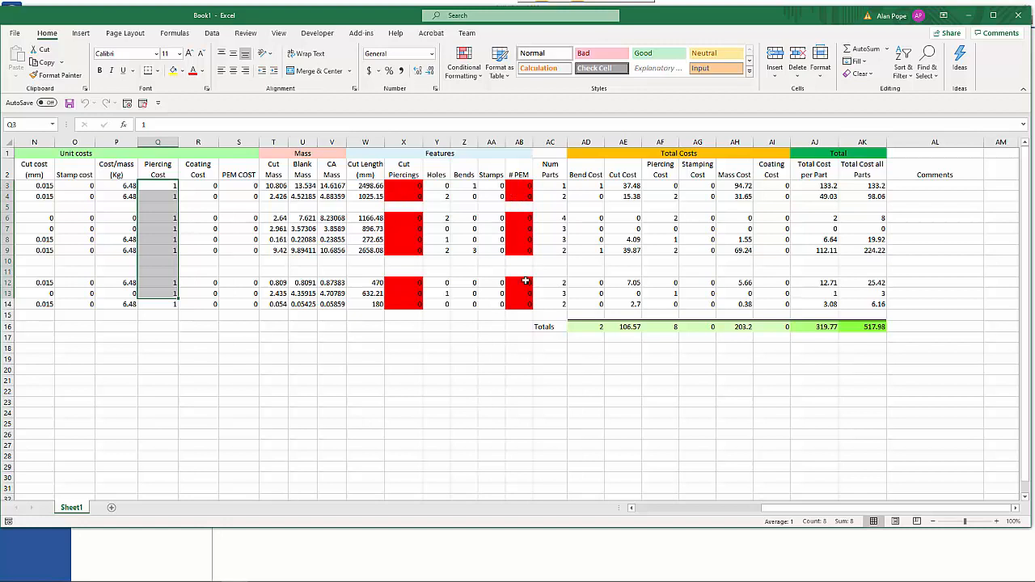
{"action": "mouse_move", "coordinate": [519, 190]}
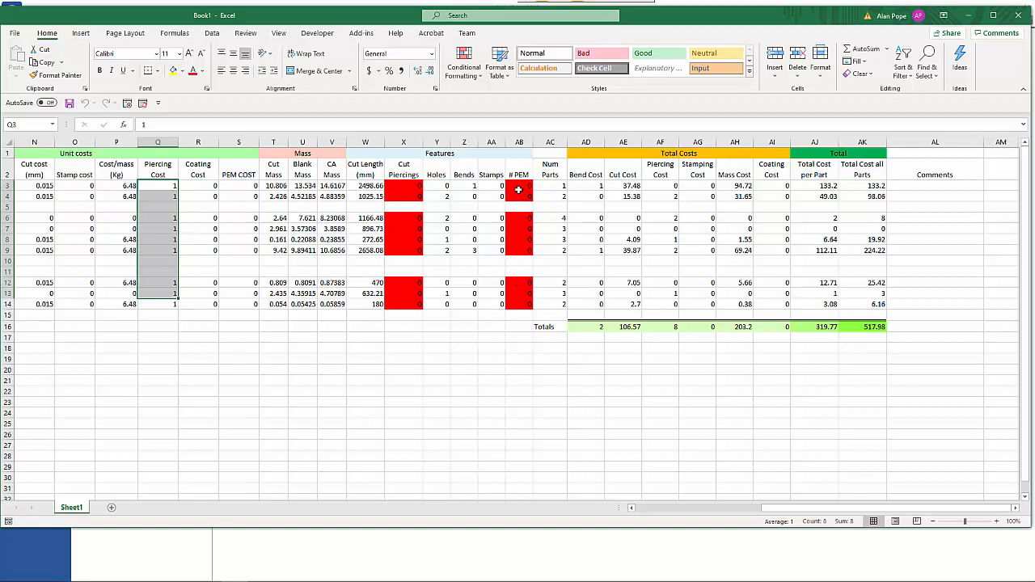
{"action": "left_click", "coordinate": [519, 185]}
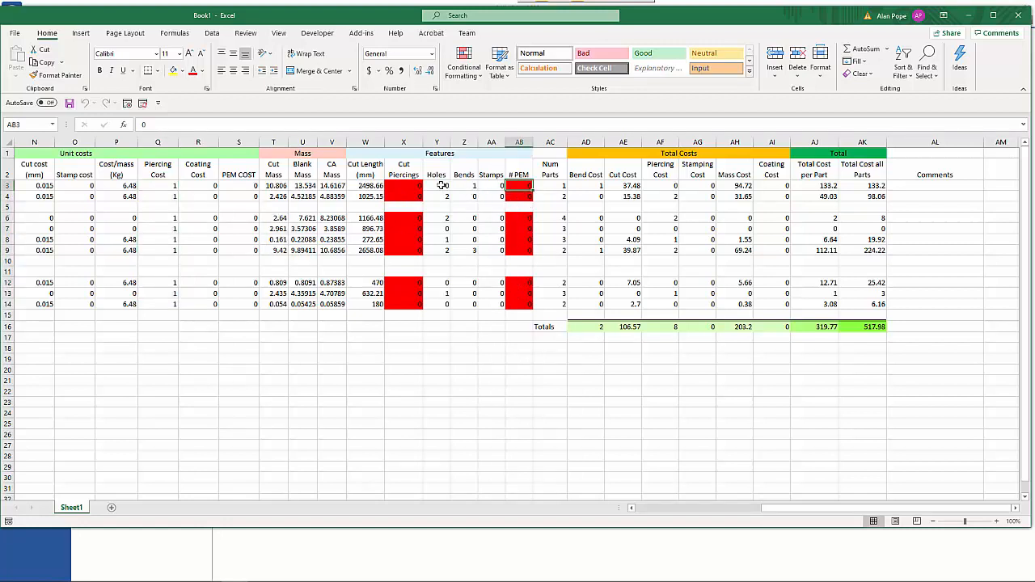
{"action": "left_click", "coordinate": [437, 196]}
{"action": "type", "text": "2"}
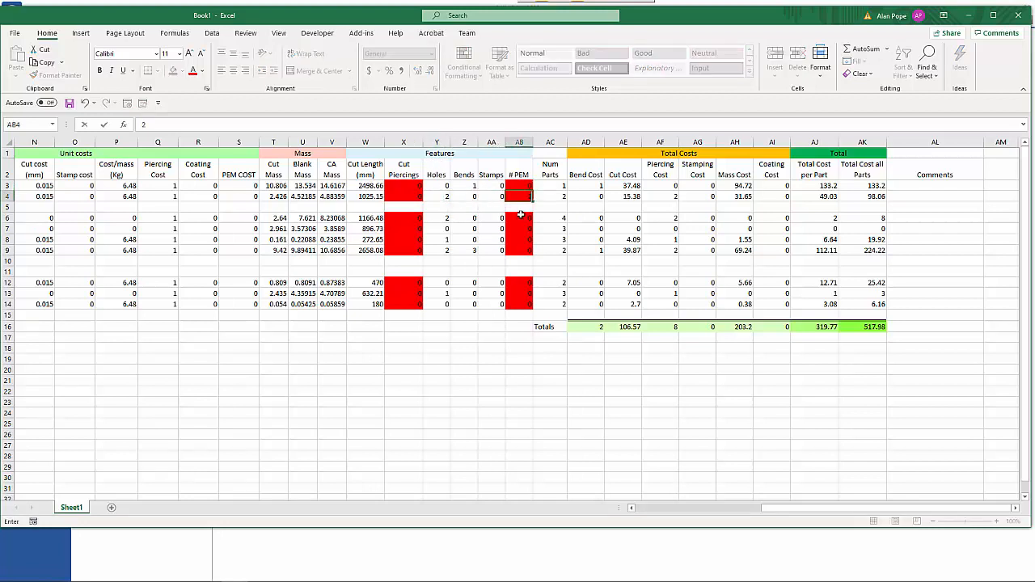
Enter a PEM cost of 1 in S4 for the second part, making the total 521.98
{"action": "left_click", "coordinate": [550, 196]}
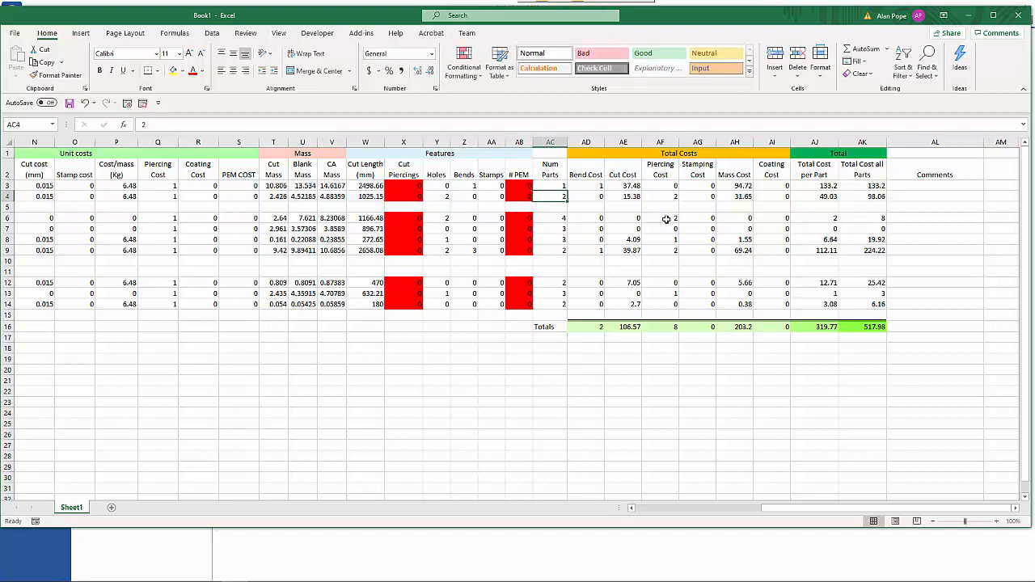
{"action": "mouse_move", "coordinate": [437, 197]}
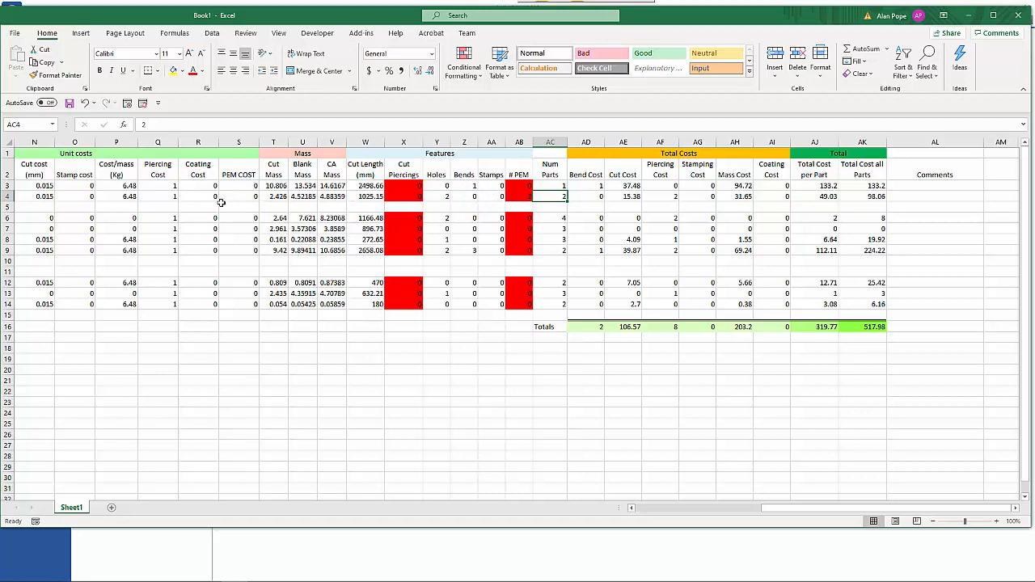
{"action": "left_click", "coordinate": [239, 197]}
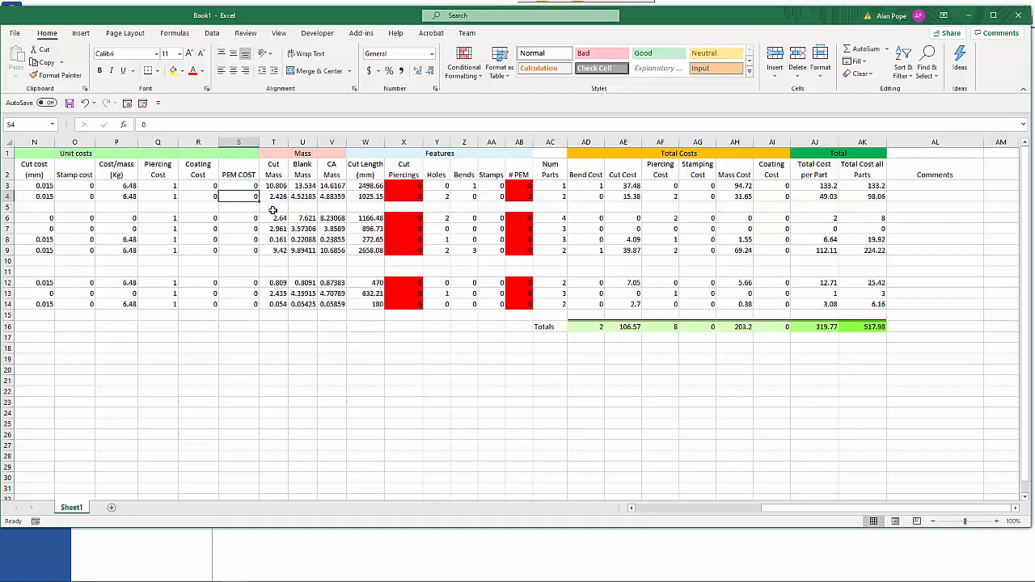
{"action": "type", "text": "1"}
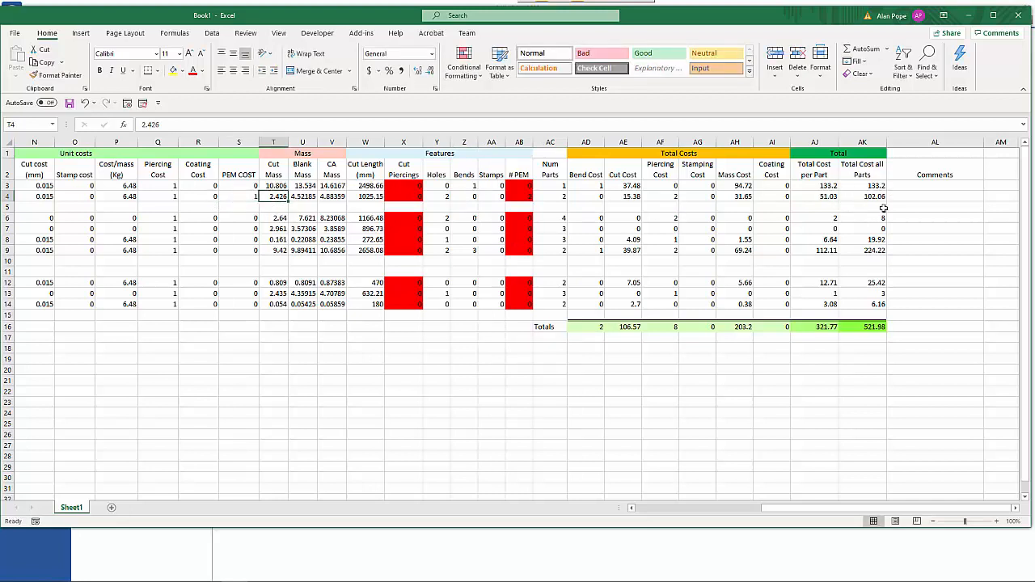
{"action": "mouse_move", "coordinate": [872, 336]}
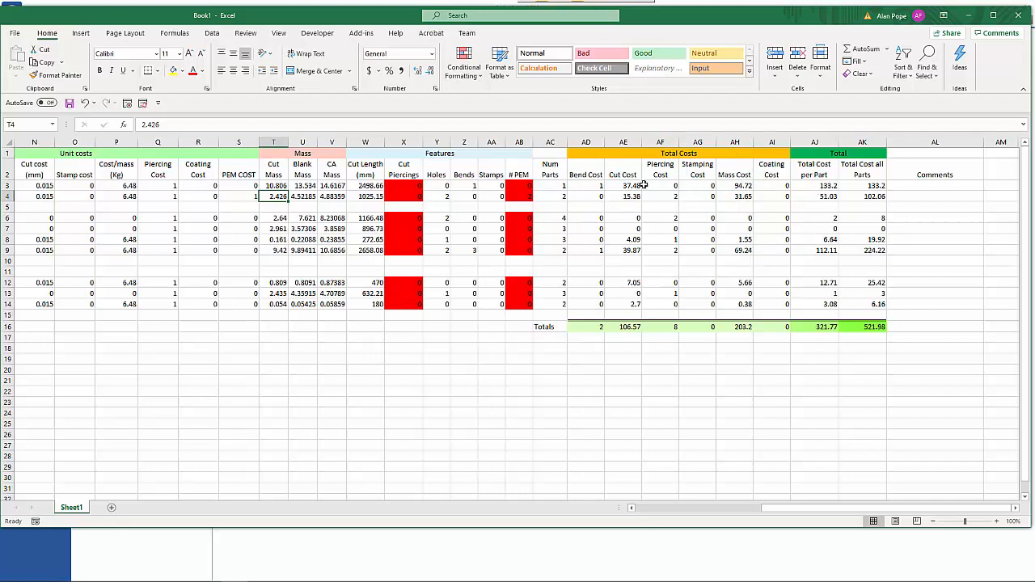
{"action": "mouse_move", "coordinate": [795, 239]}
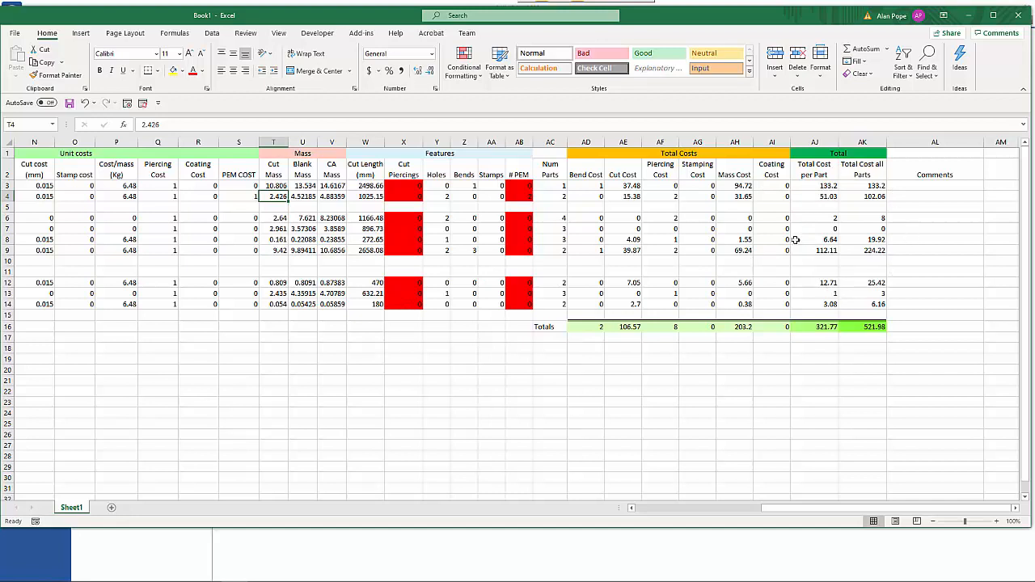
{"action": "mouse_move", "coordinate": [437, 224]}
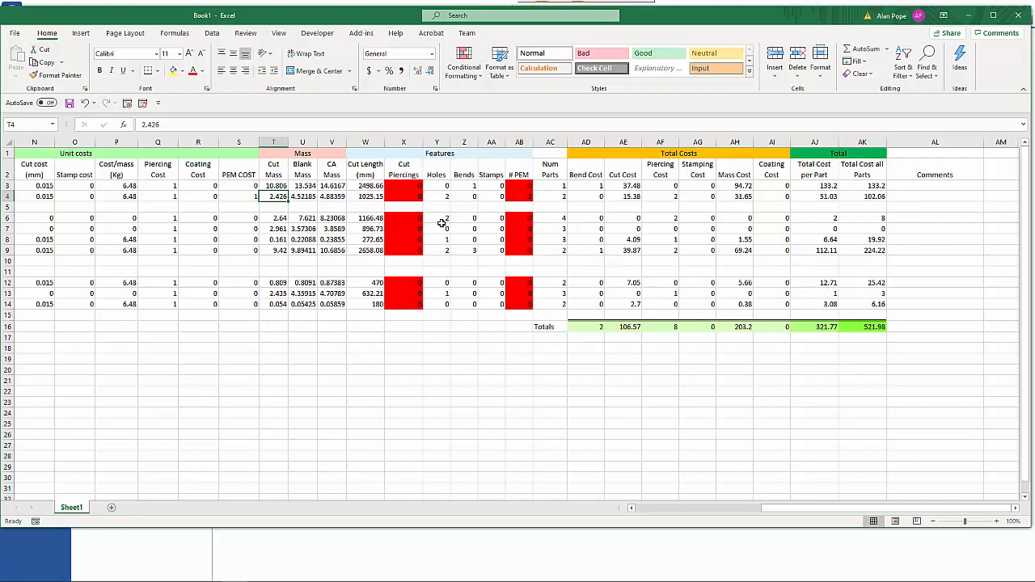
{"action": "mouse_move", "coordinate": [148, 224]}
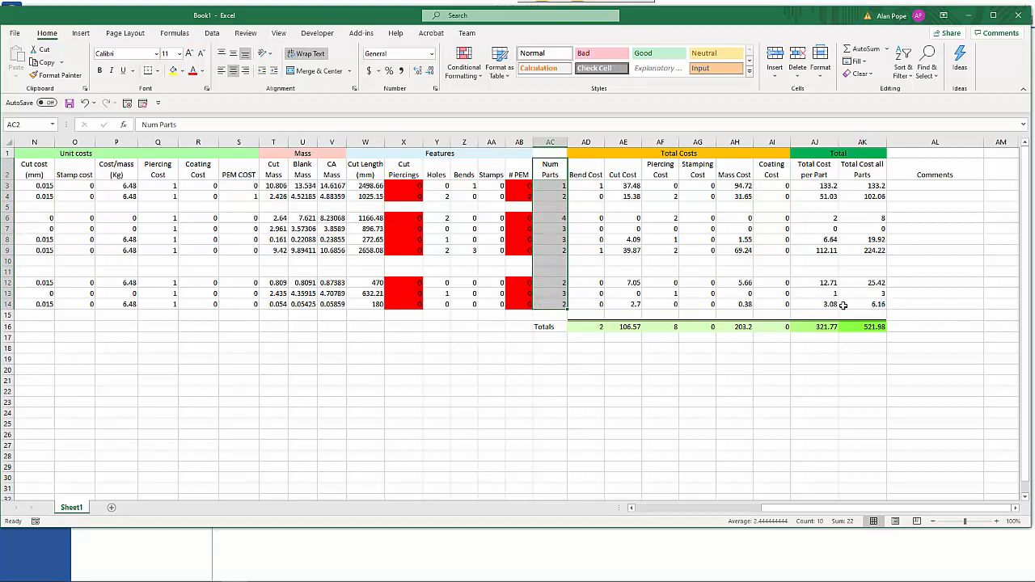
{"action": "mouse_move", "coordinate": [778, 309]}
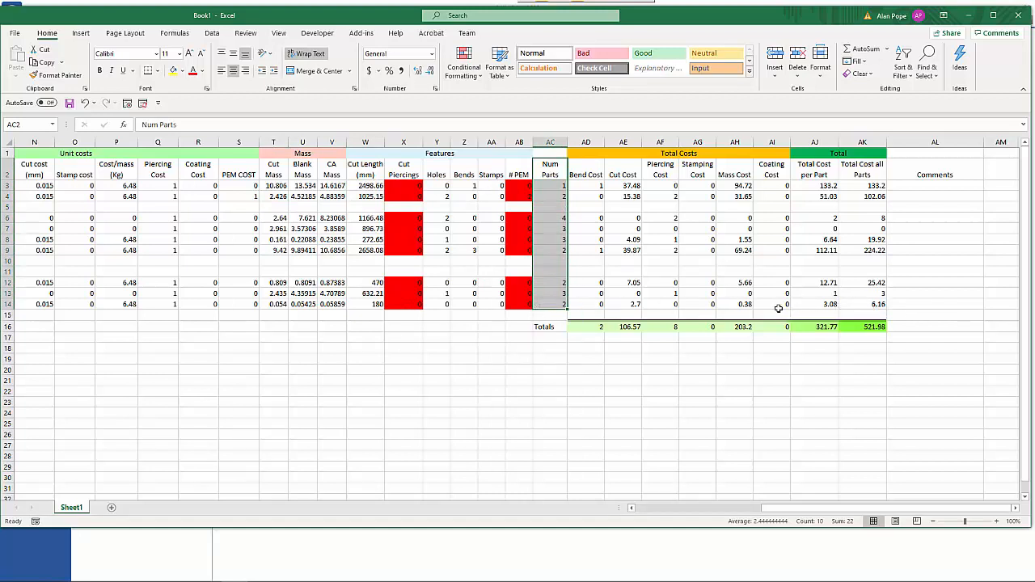
{"action": "mouse_move", "coordinate": [779, 367]}
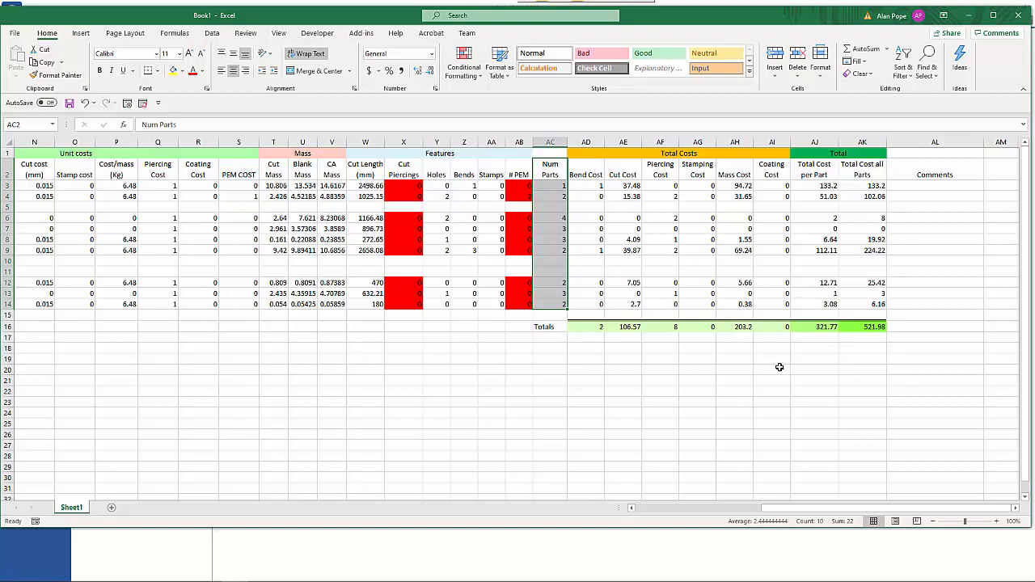
{"action": "mouse_move", "coordinate": [777, 360]}
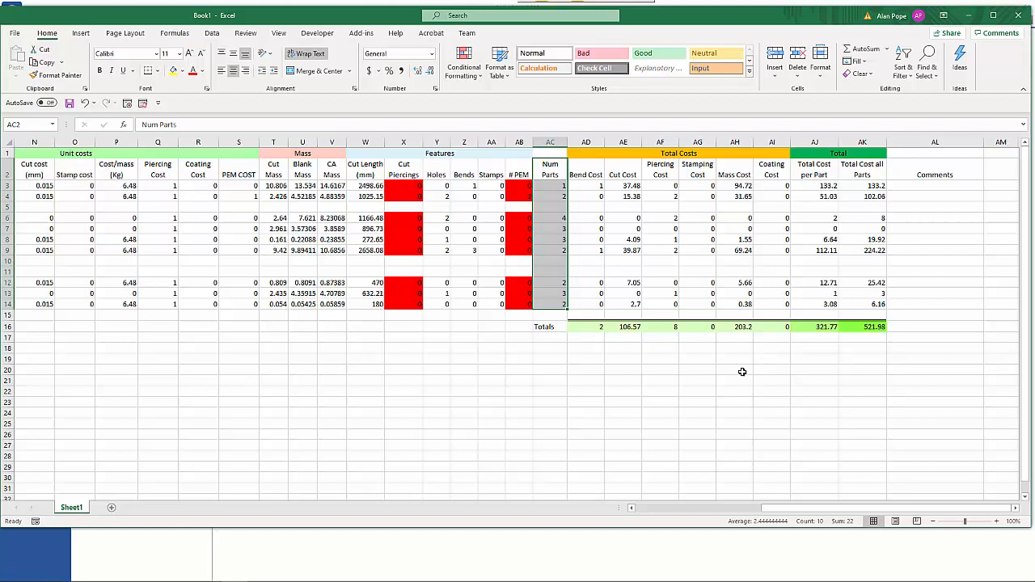
{"action": "mouse_move", "coordinate": [706, 512]}
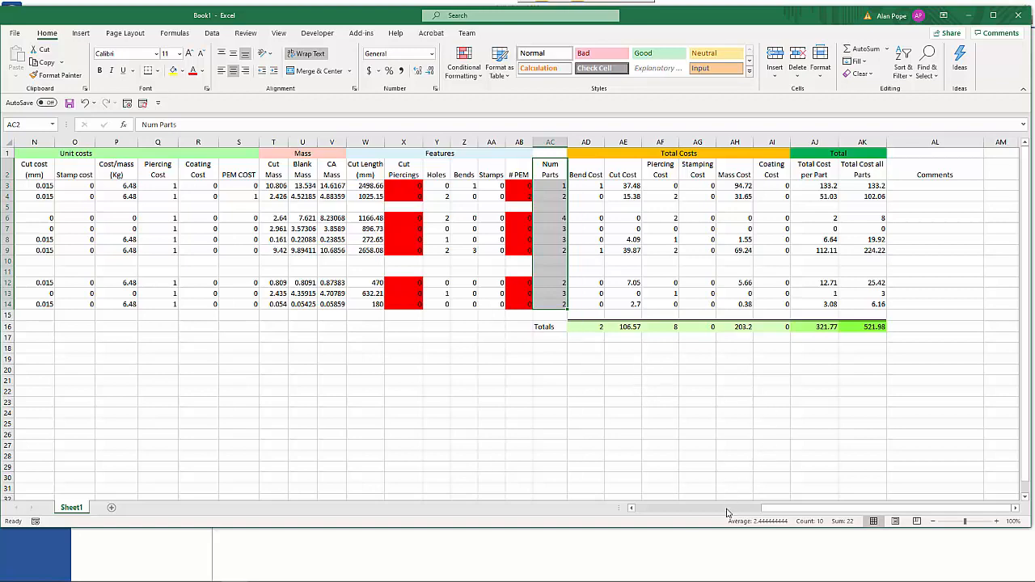
Scroll back left to column A showing filenames, materials and blank dimensions
{"action": "scroll", "scroll_direction": "left", "scroll_amount": 3}
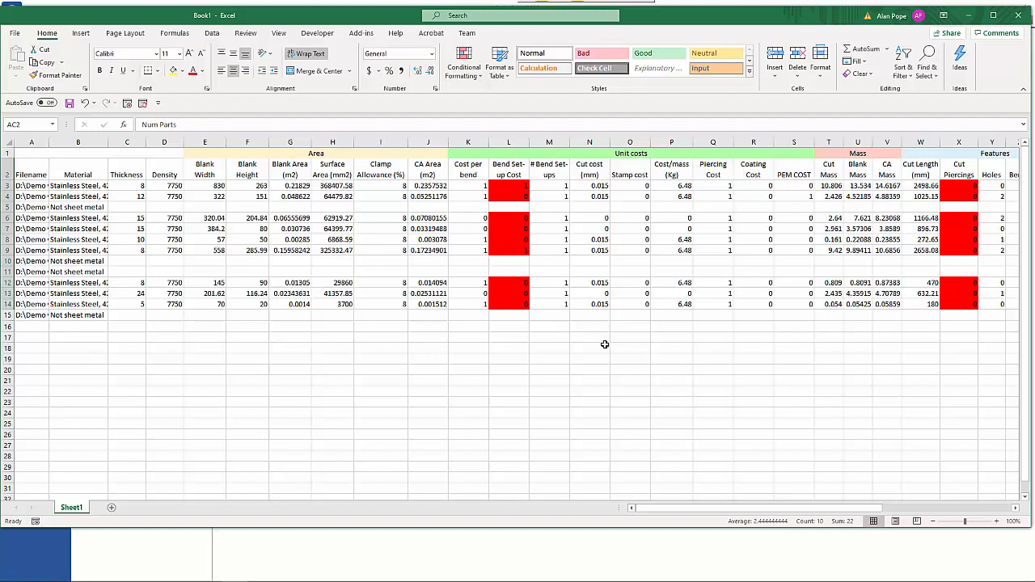
{"action": "mouse_move", "coordinate": [602, 341]}
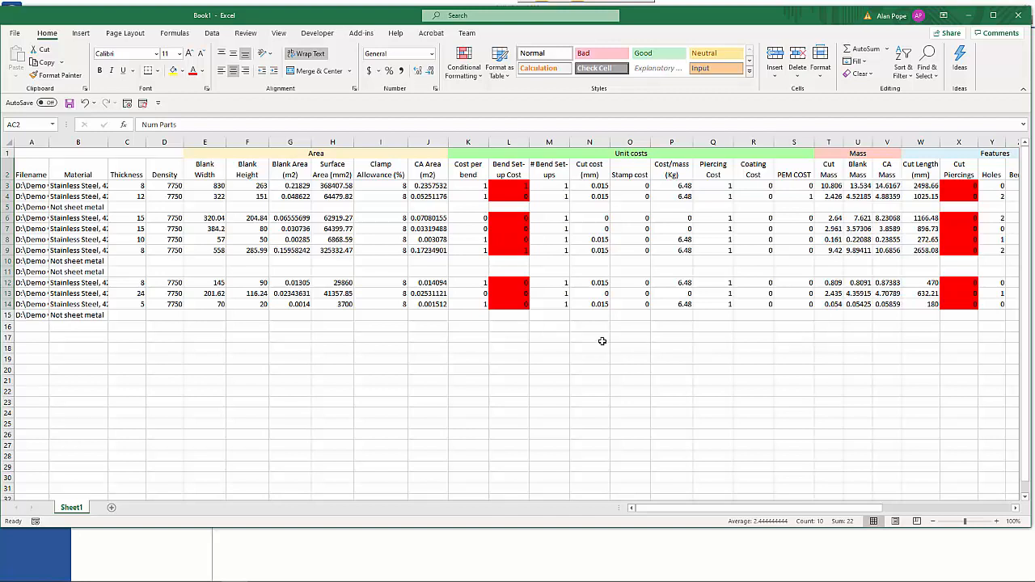